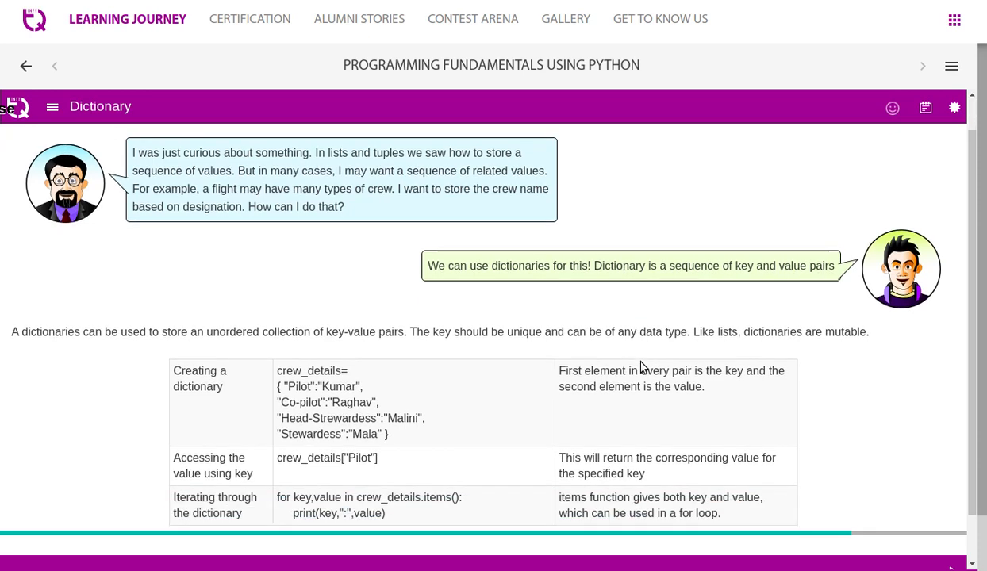
# - Scroll to the 'Creating a dictionary' example and highlight the crew_details name
pyautogui.scroll(-3)
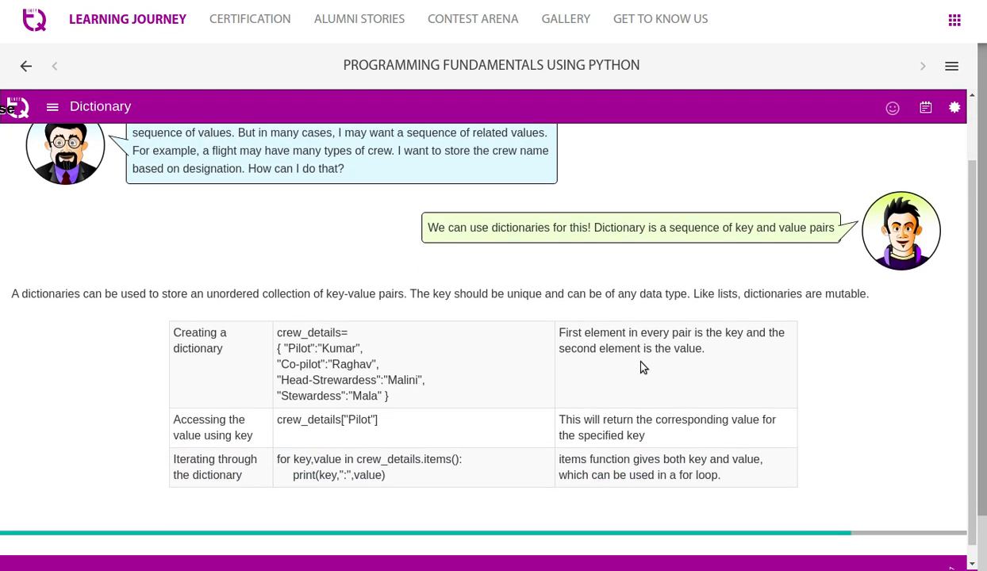
pyautogui.scroll(-3)
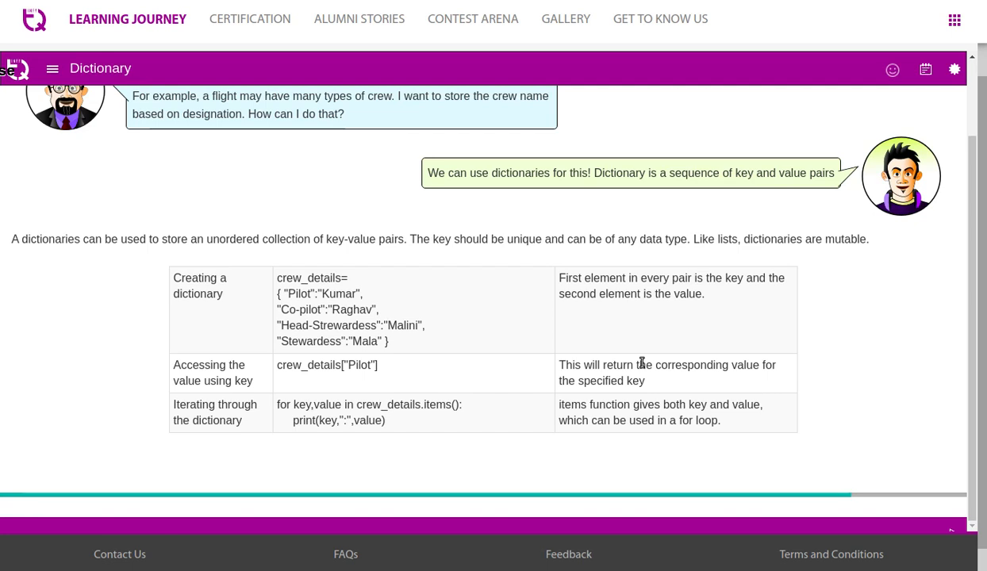
pyautogui.moveTo(444, 350)
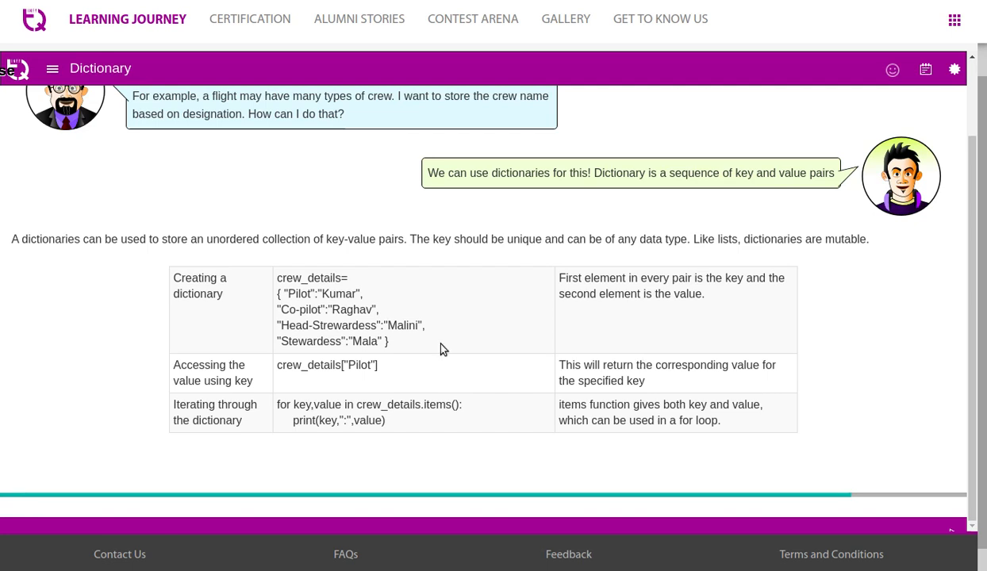
pyautogui.doubleClick(308, 278)
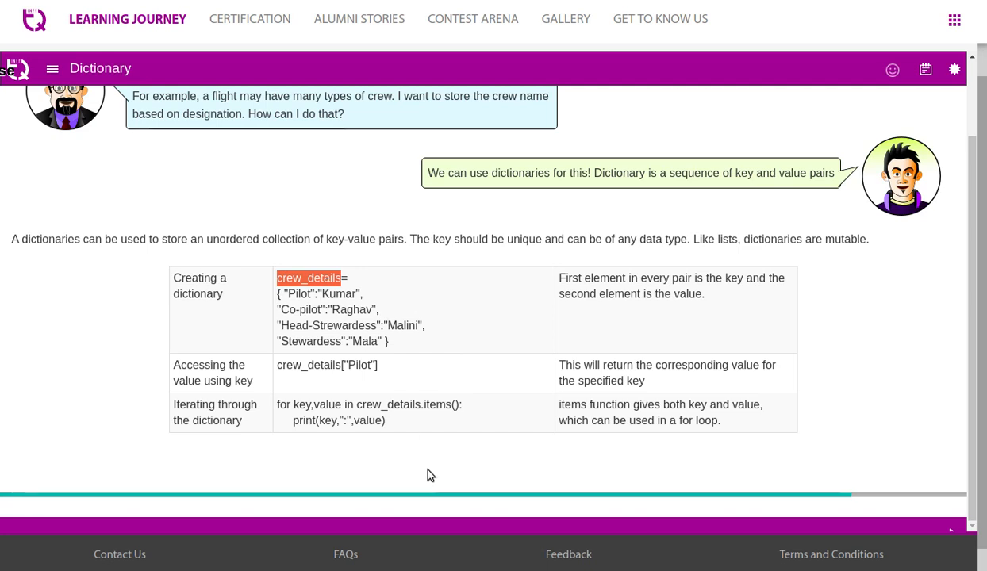
pyautogui.moveTo(454, 446)
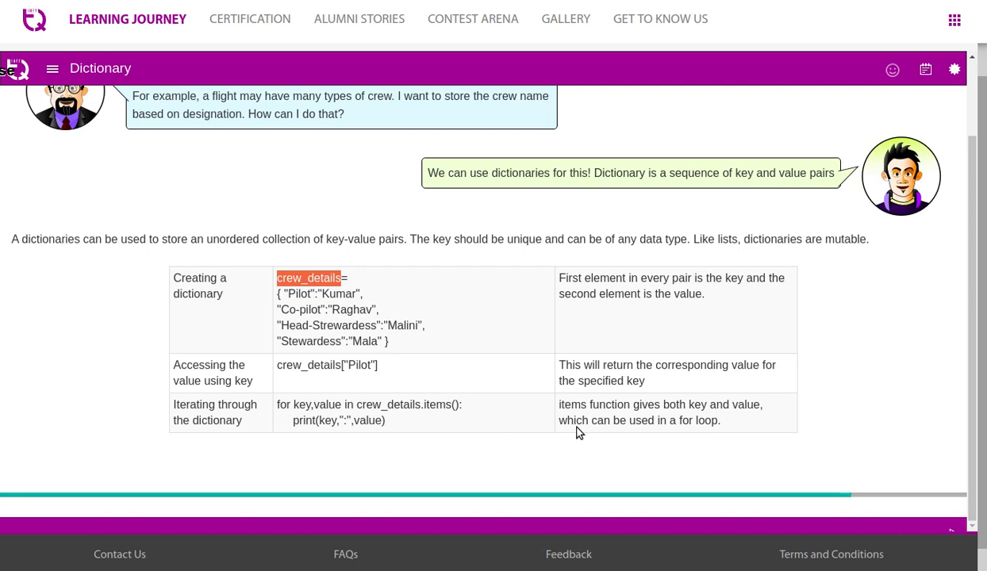
pyautogui.moveTo(629, 424)
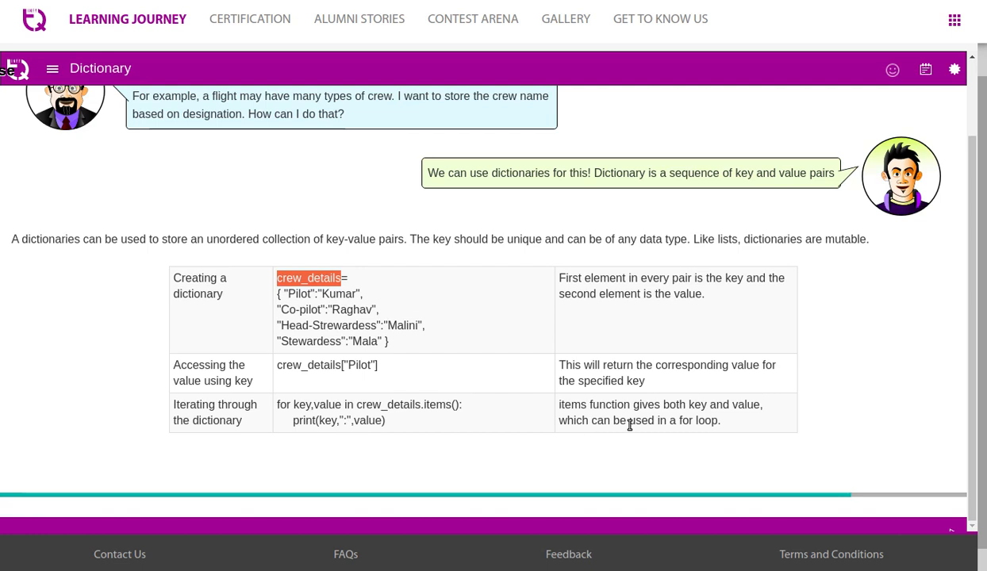
pyautogui.moveTo(731, 445)
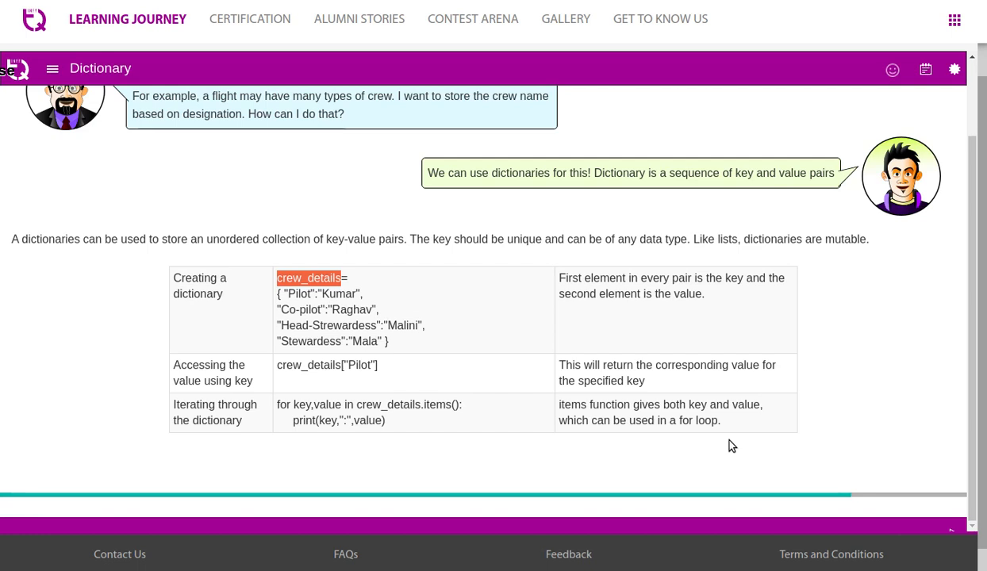
# - Scroll to the Try Out code and output, highlighting Kumar as the Pilot's value
pyautogui.scroll(-3)
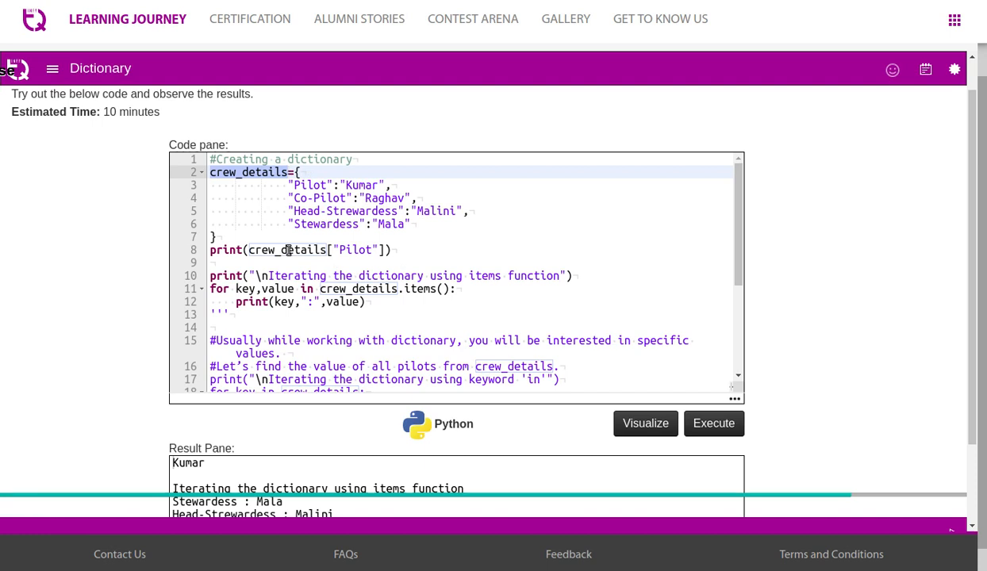
pyautogui.moveTo(378, 250)
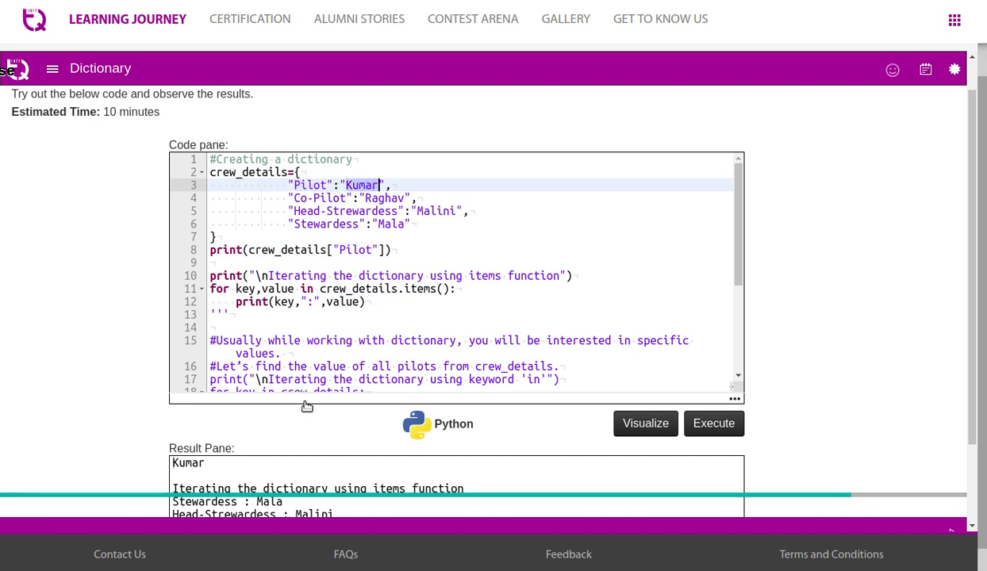
pyautogui.doubleClick(188, 463)
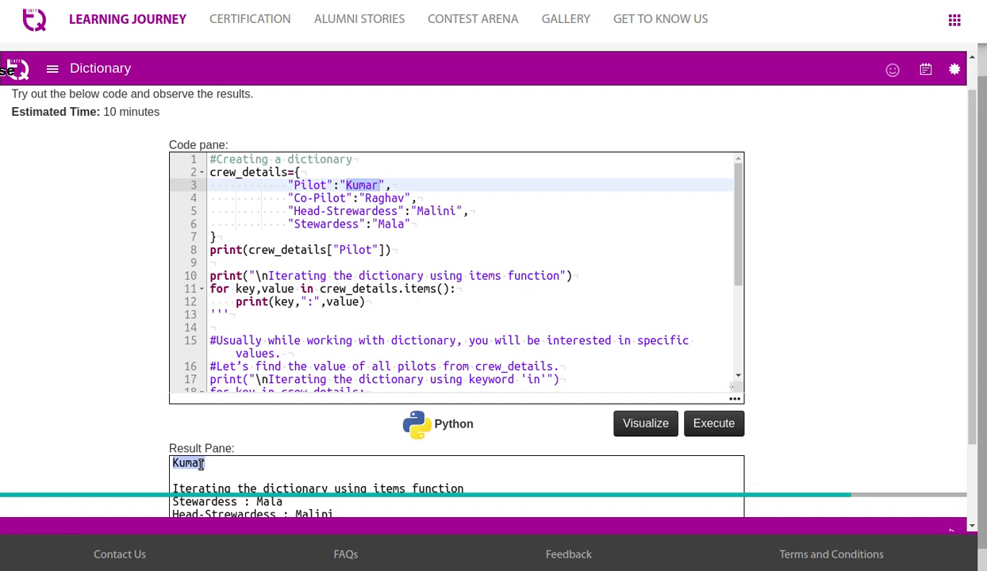
pyautogui.scroll(-3)
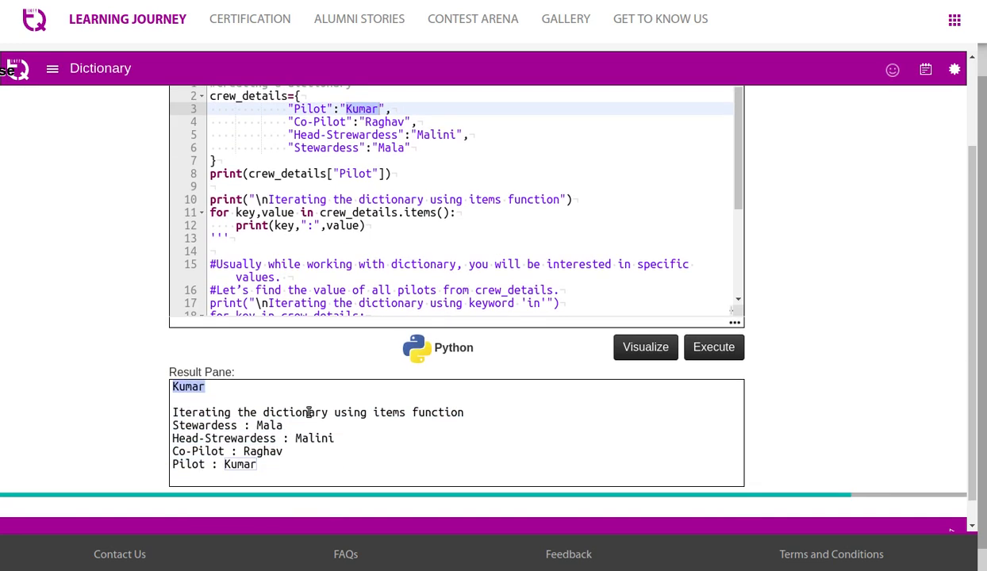
pyautogui.scroll(3)
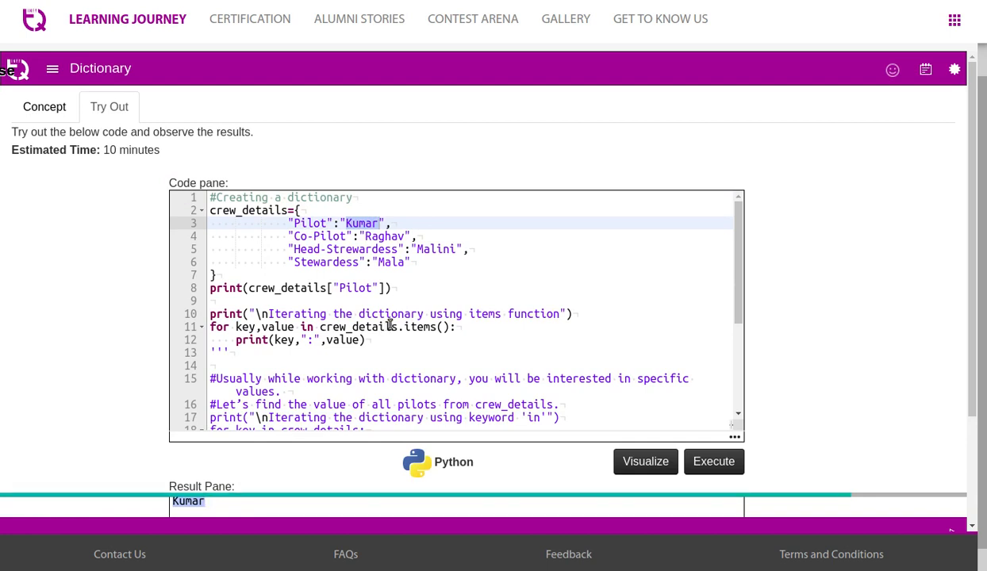
pyautogui.moveTo(317, 317)
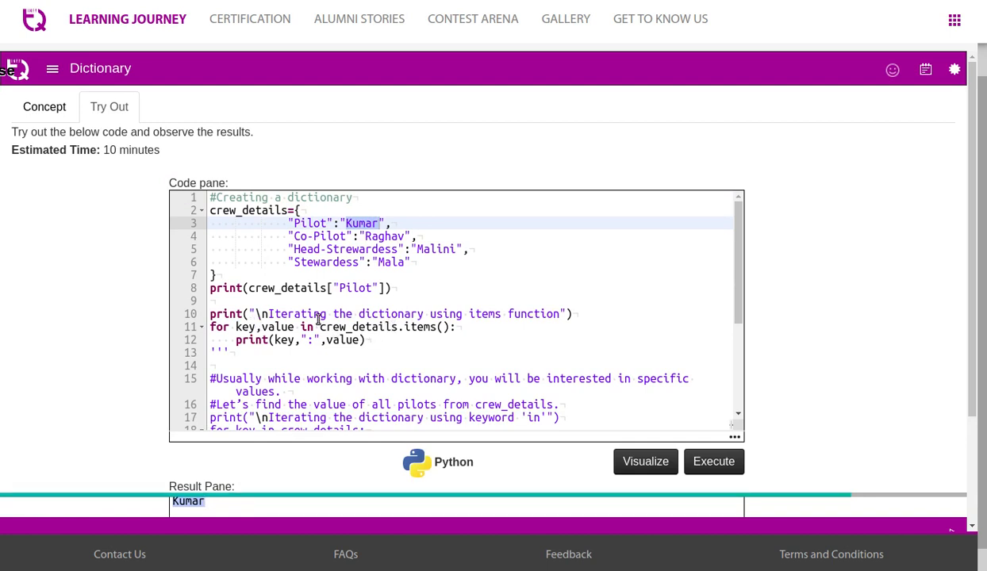
pyautogui.moveTo(431, 339)
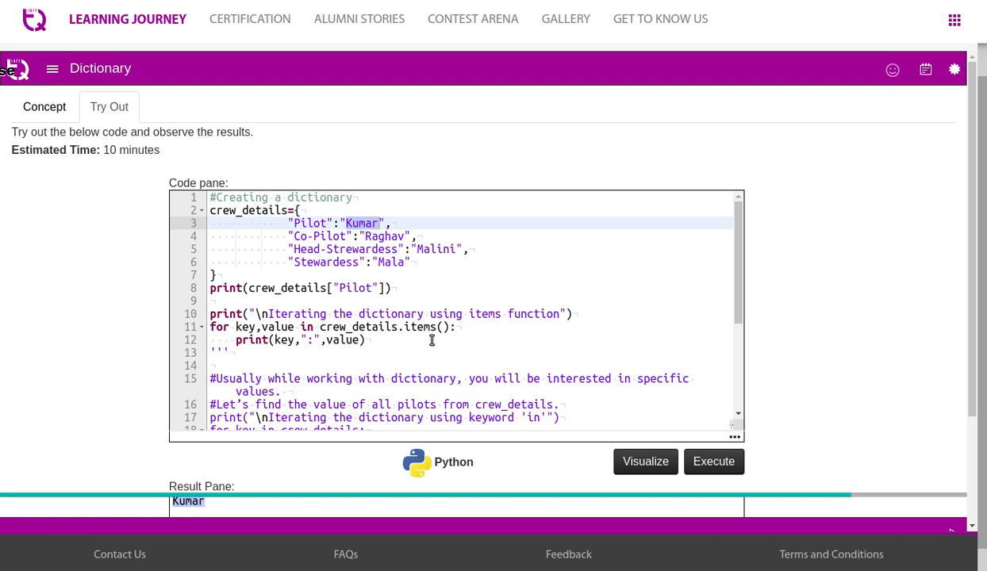
pyautogui.moveTo(333, 347)
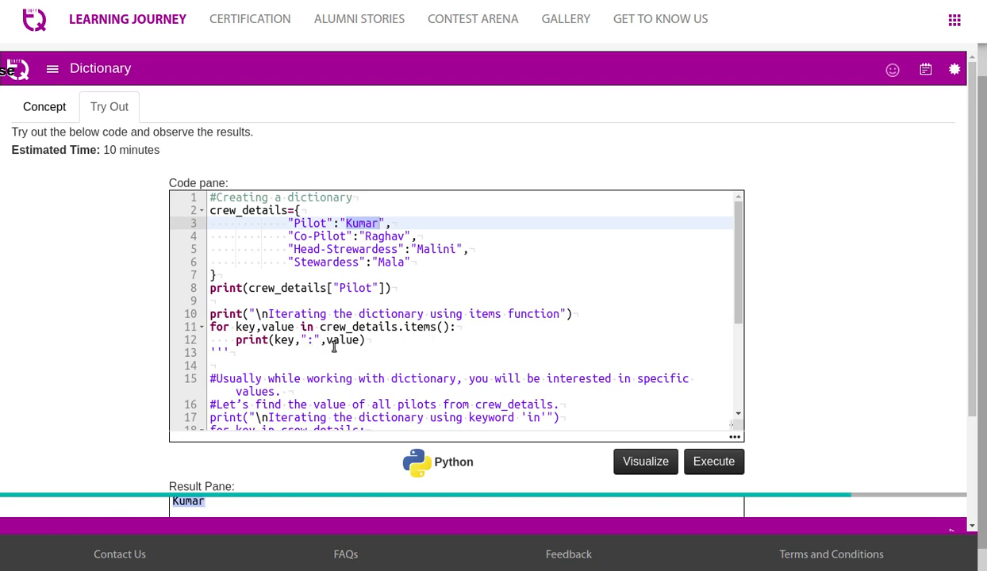
pyautogui.moveTo(414, 286)
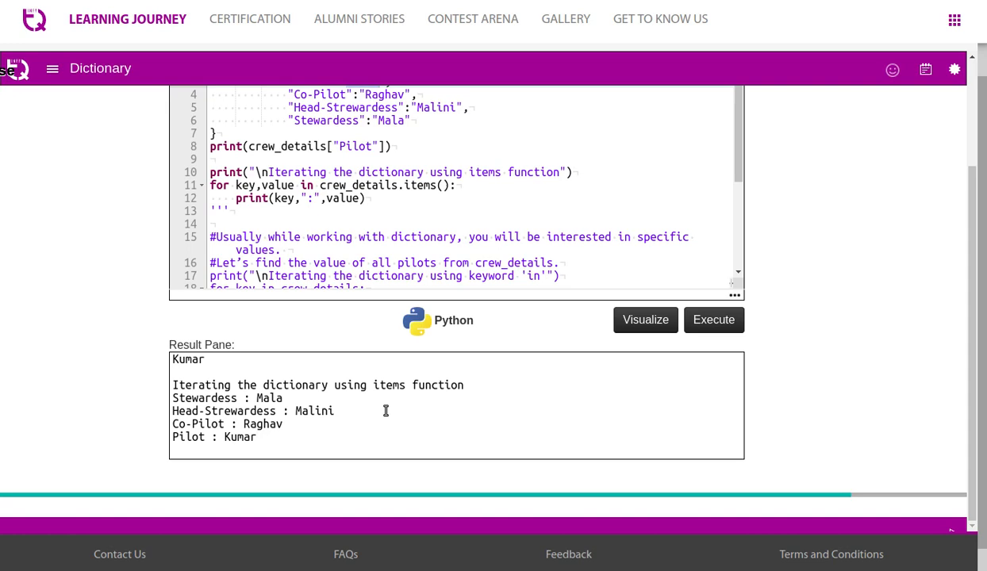
# - Scroll to the keyword 'in' loop and execute it, printing Raghav and Kumar
pyautogui.scroll(3)
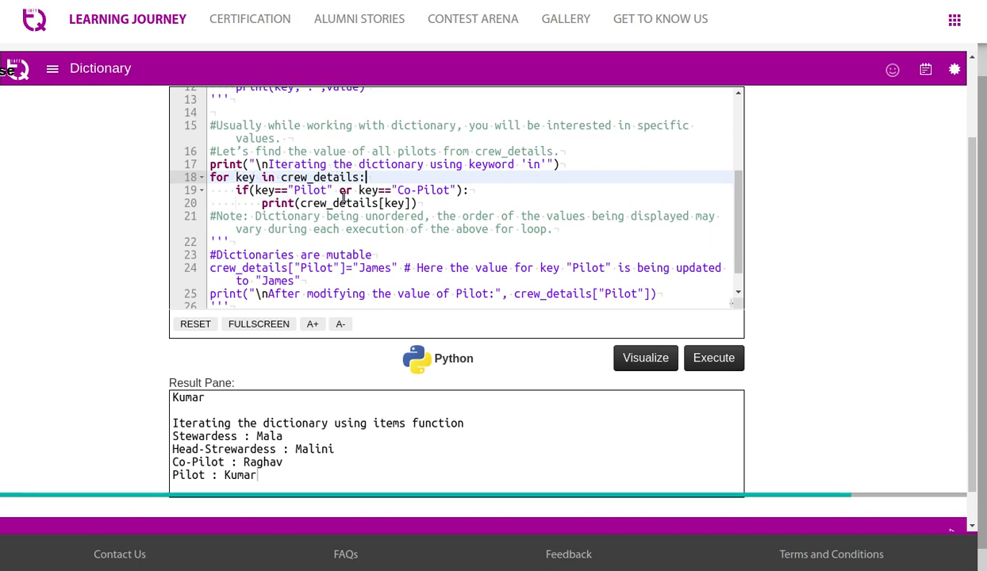
pyautogui.moveTo(441, 199)
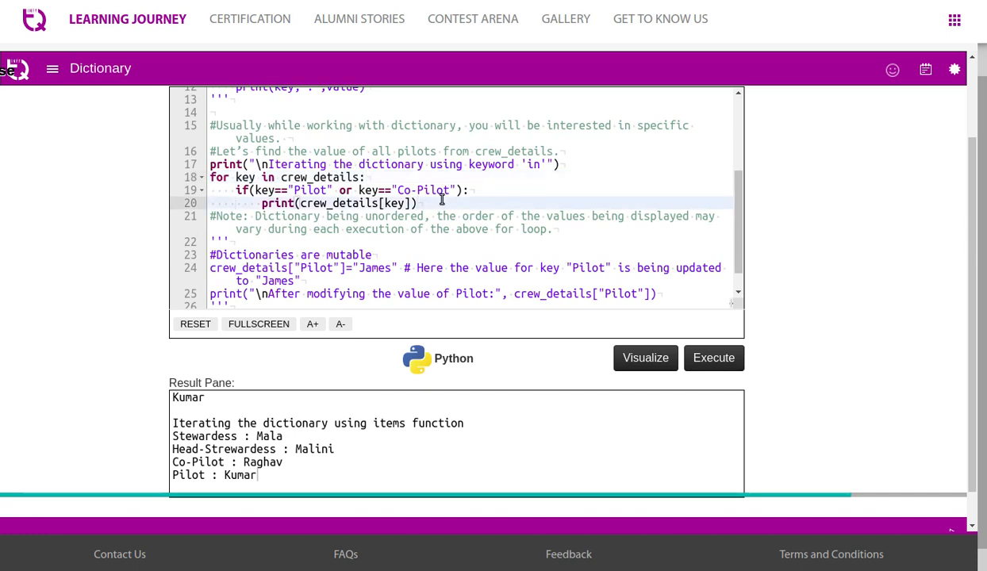
pyautogui.moveTo(368, 218)
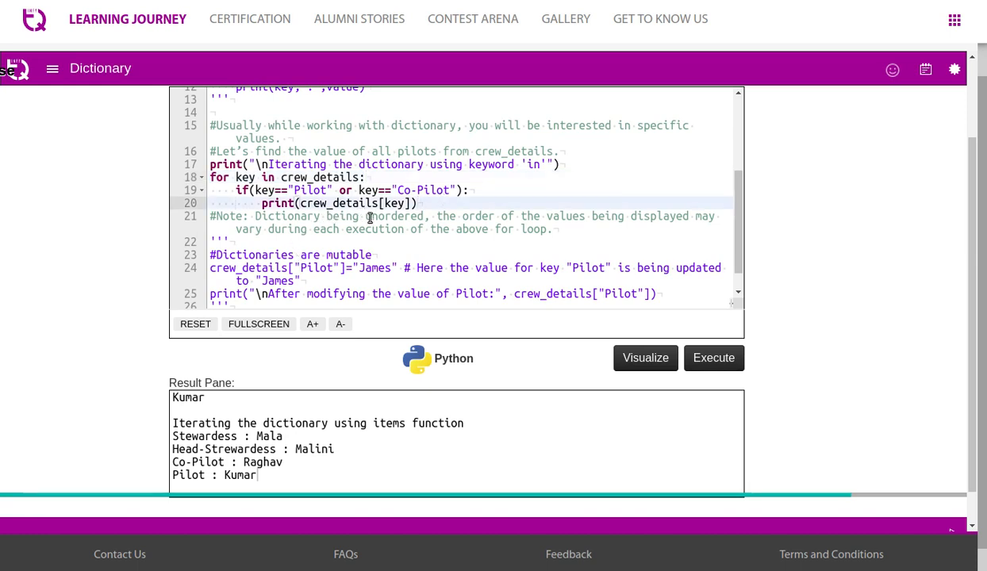
pyautogui.click(712, 358)
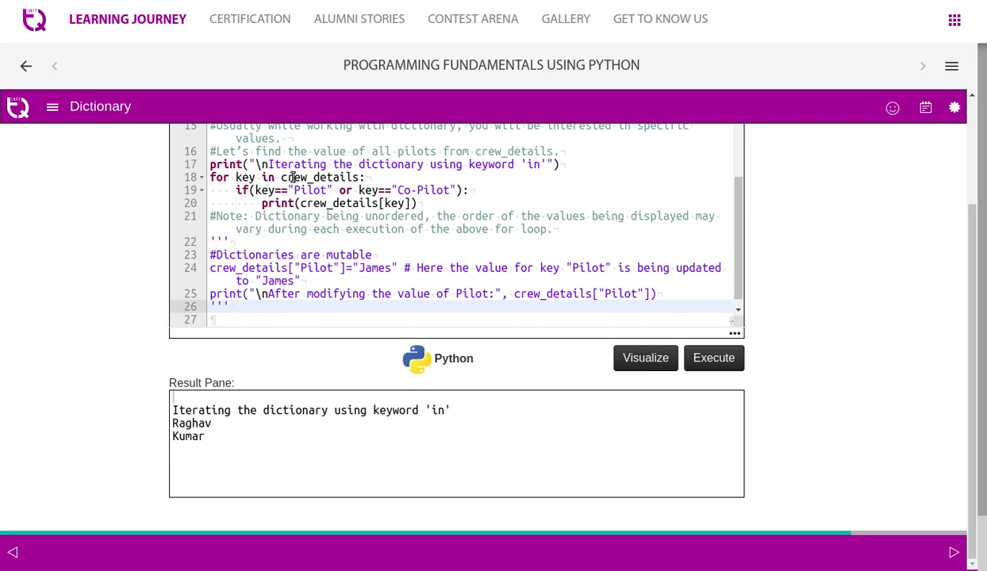
pyautogui.moveTo(307, 189)
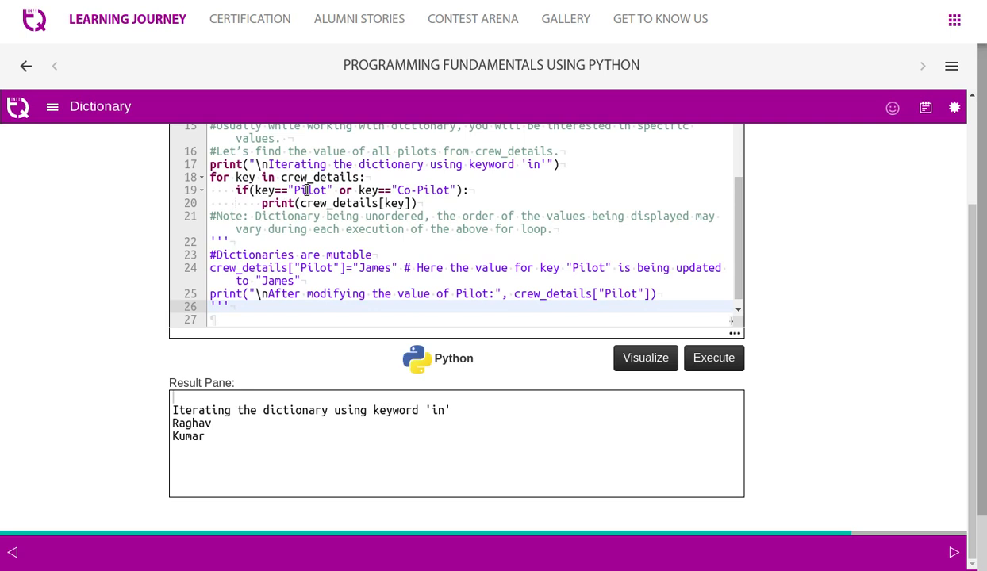
pyautogui.moveTo(446, 214)
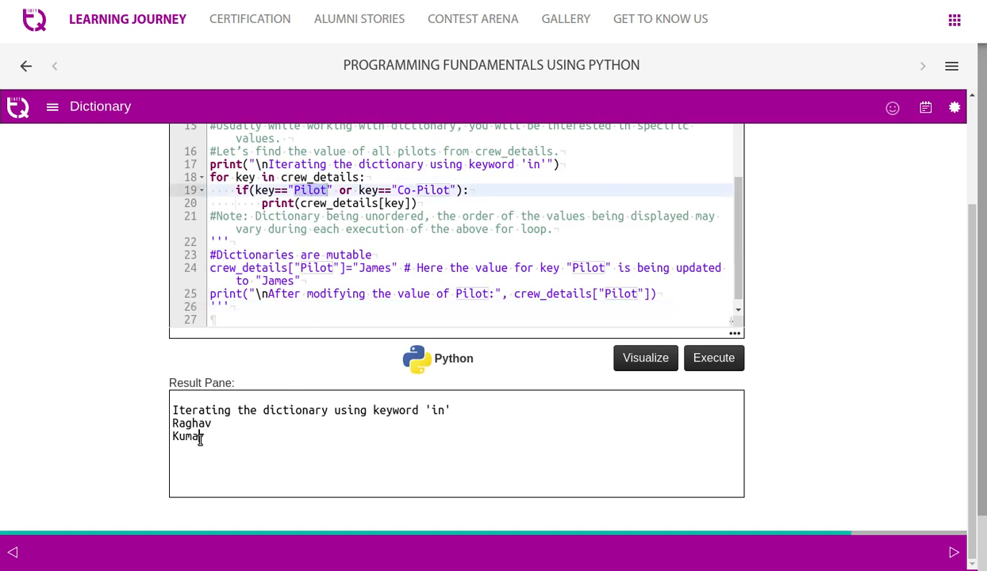
# - Add or key=="Stewardess" to the loop condition and rerun, printing Kumar, Mala and Raghav
pyautogui.doubleClick(188, 435)
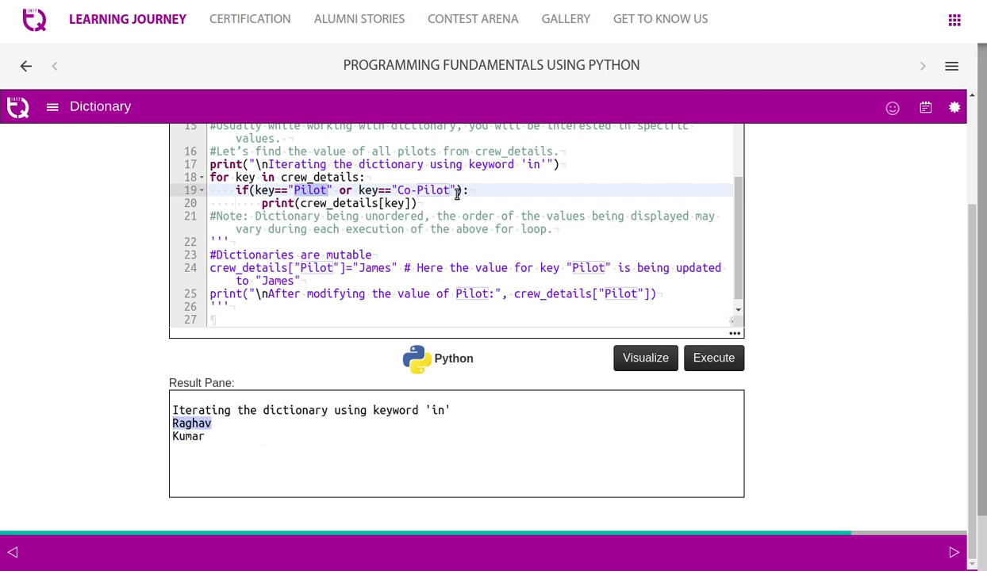
pyautogui.write('or')
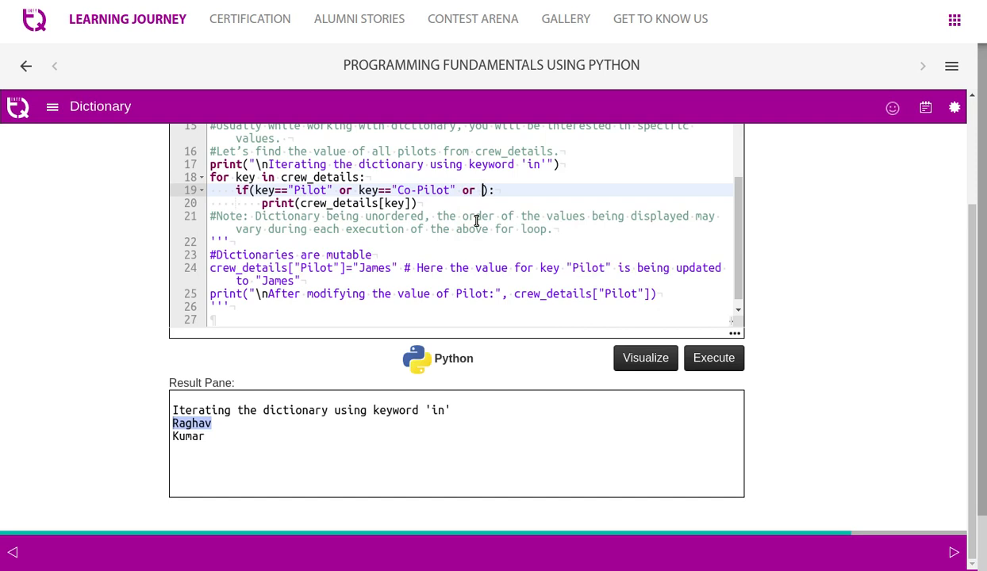
pyautogui.write('key=="Stewardess"')
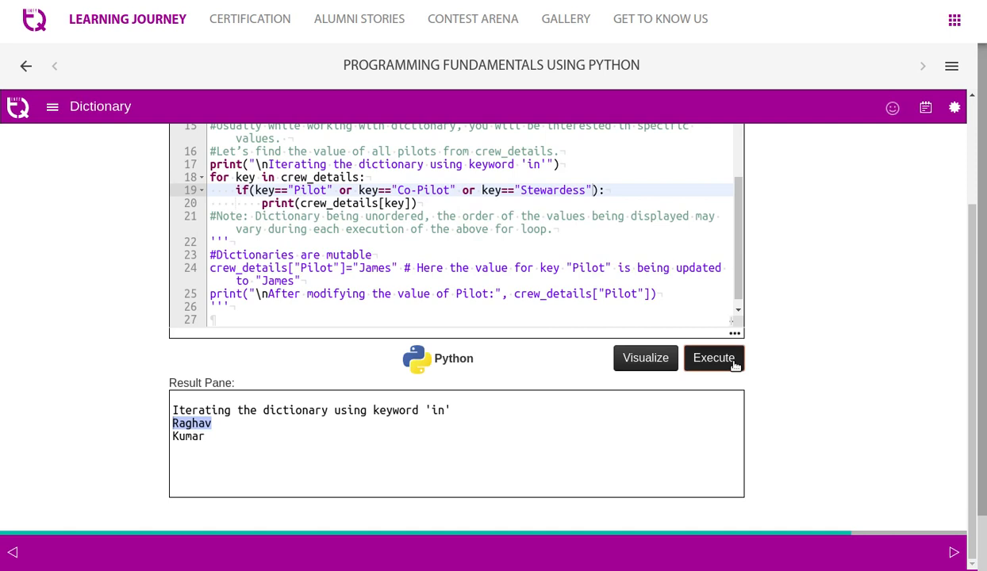
pyautogui.click(712, 357)
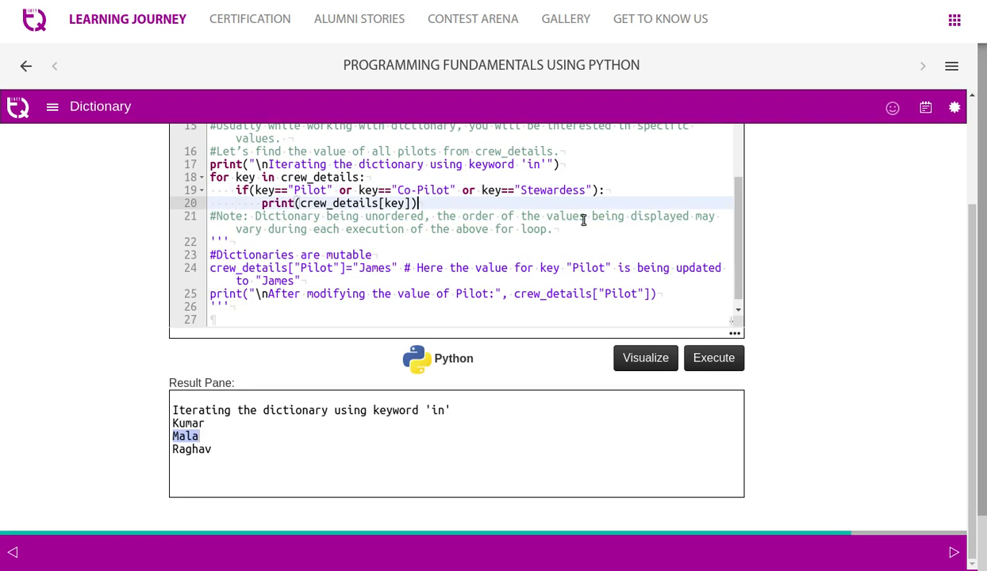
pyautogui.moveTo(522, 245)
pyautogui.write("'''")
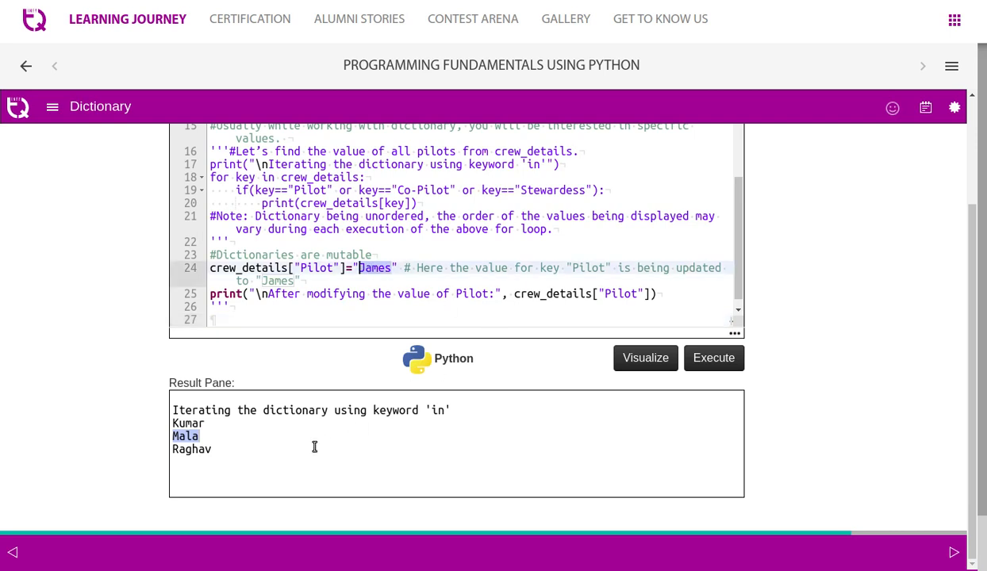
pyautogui.moveTo(465, 300)
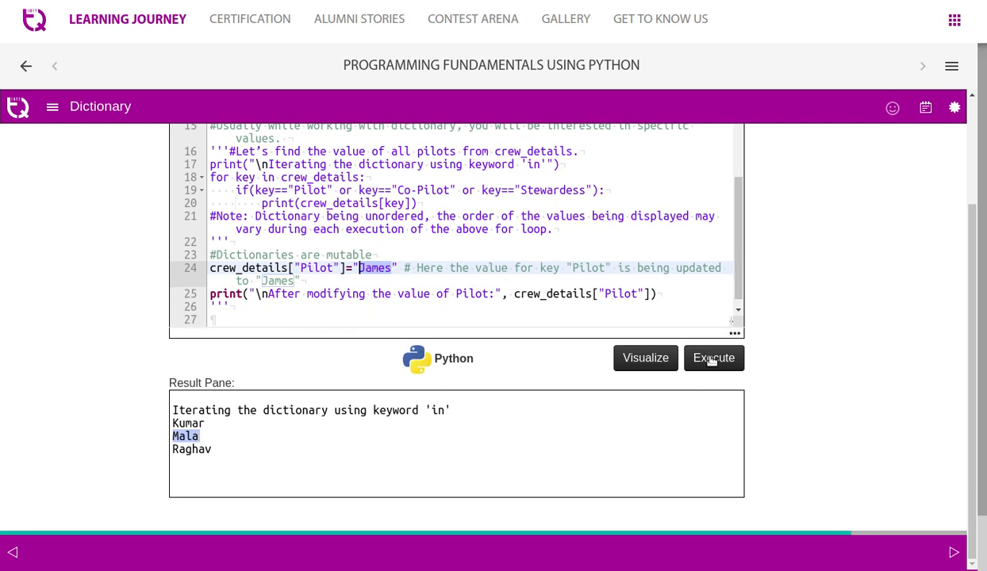
# - Execute the mutation example, highlight James as the new Pilot, and scroll back up
pyautogui.click(713, 358)
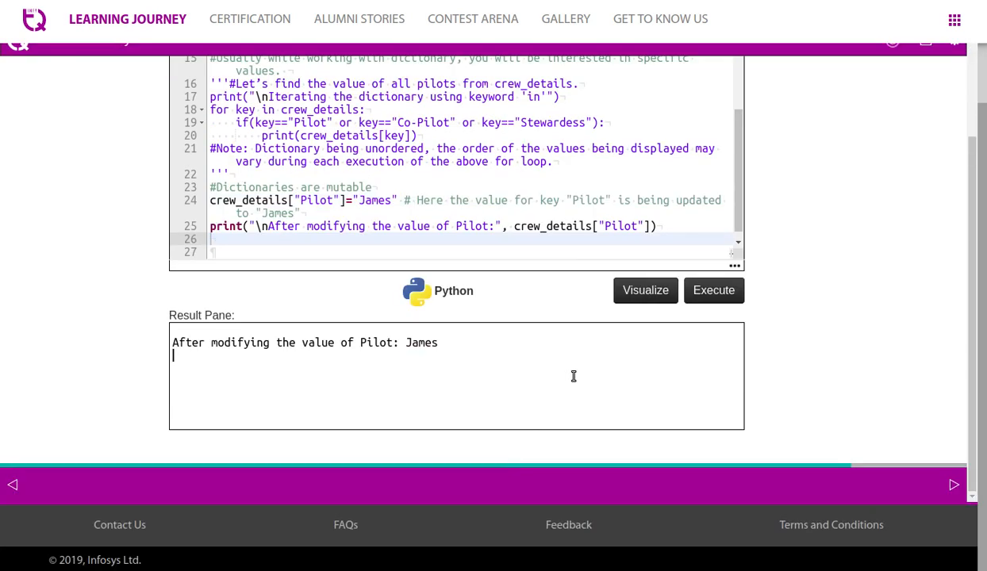
pyautogui.doubleClick(421, 342)
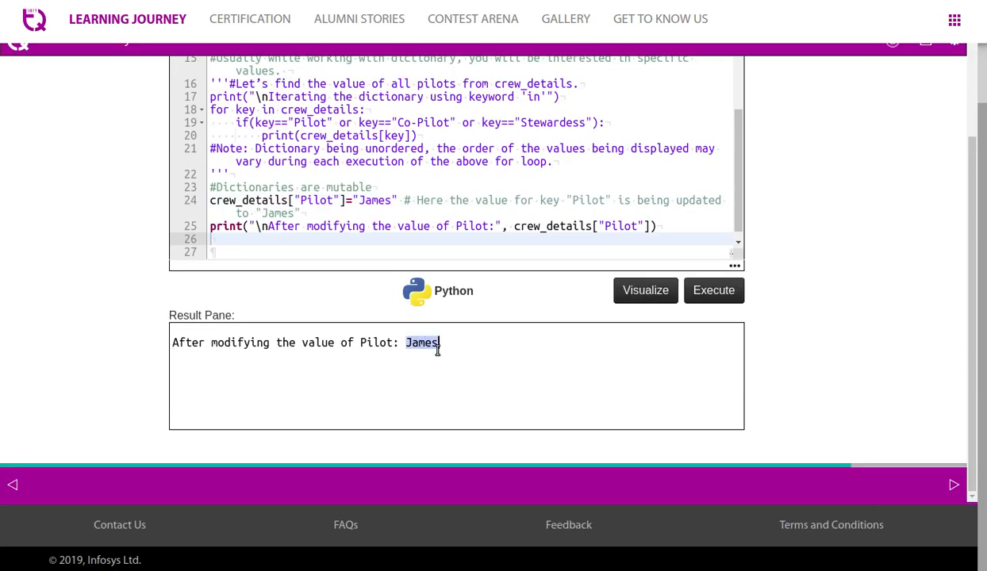
pyautogui.scroll(3)
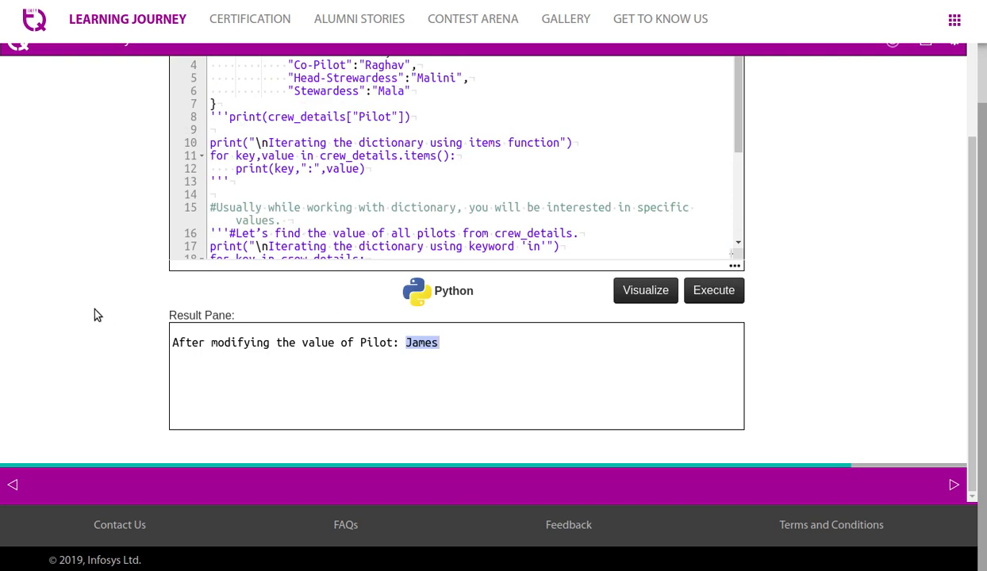
pyautogui.scroll(3)
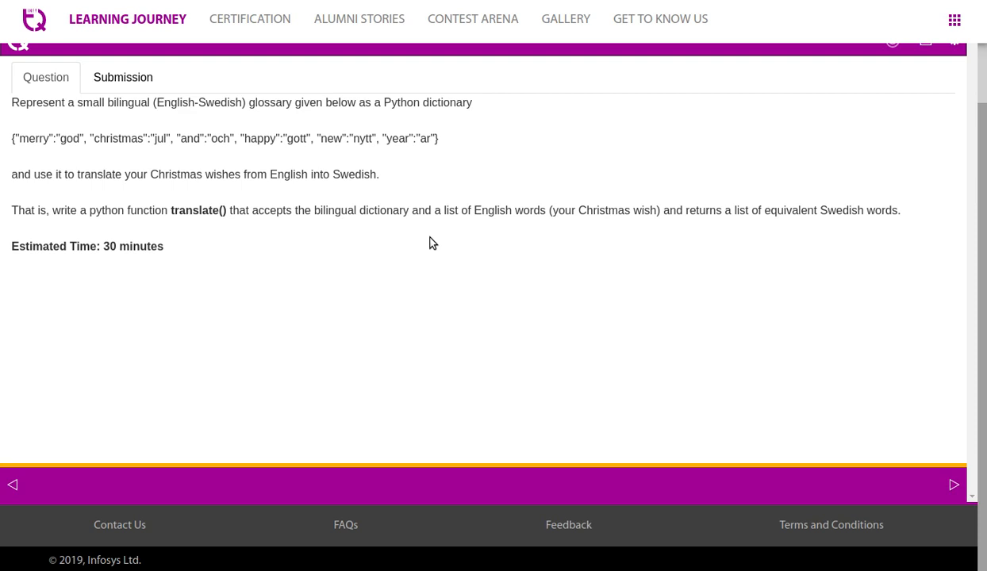
pyautogui.click(123, 77)
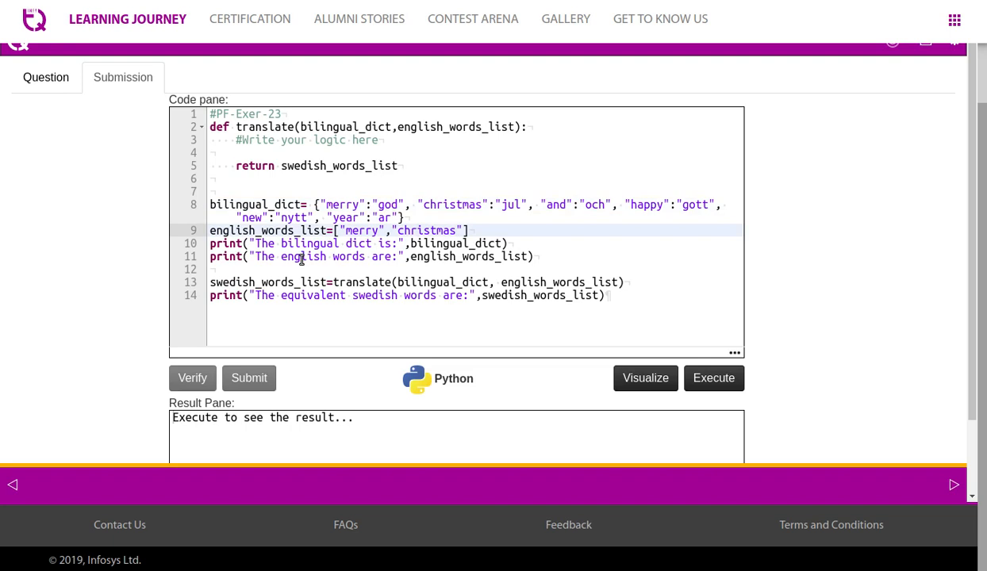
pyautogui.moveTo(555, 246)
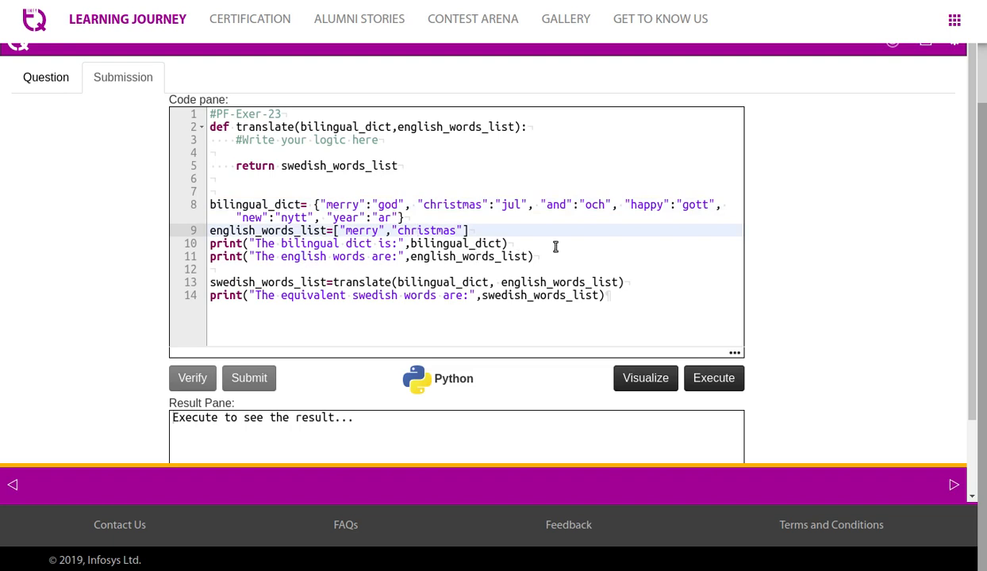
pyautogui.moveTo(354, 272)
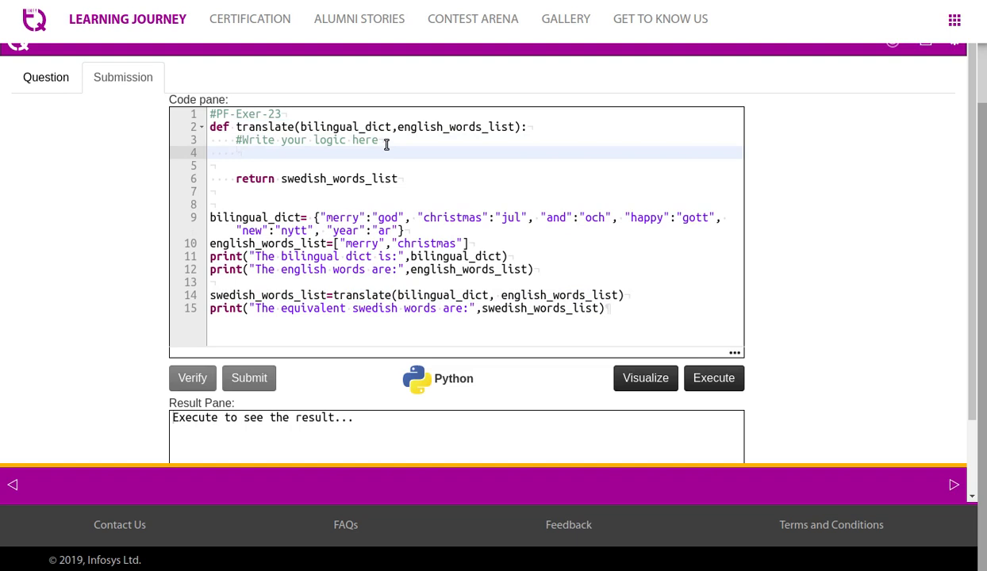
# - Begin translate() with swedish_words_list=[] and add the bilingual_dict lookup-and-append loop
pyautogui.write('swedish_words_list')
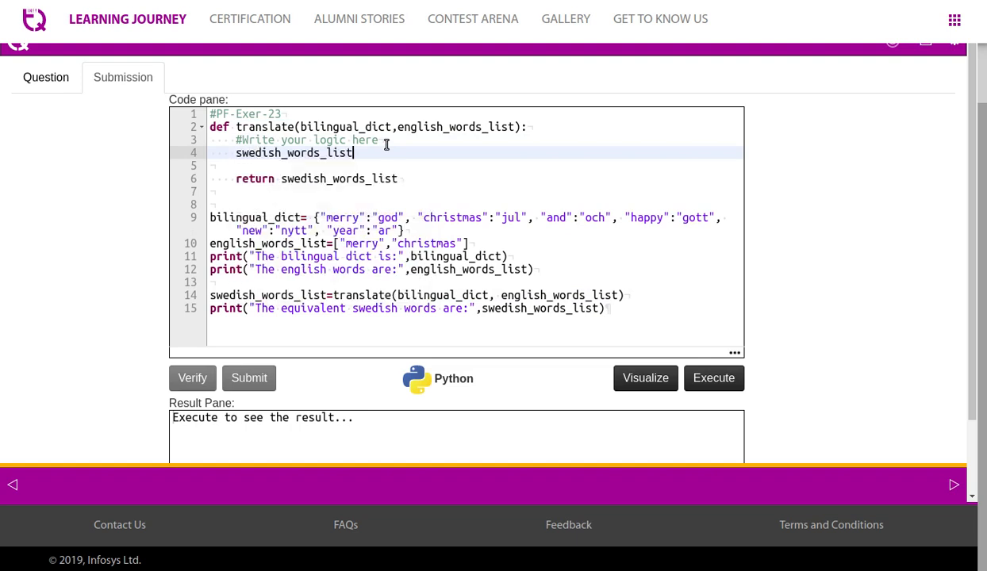
pyautogui.write('=[]')
pyautogui.write('temp=bilingual_dict[word]')
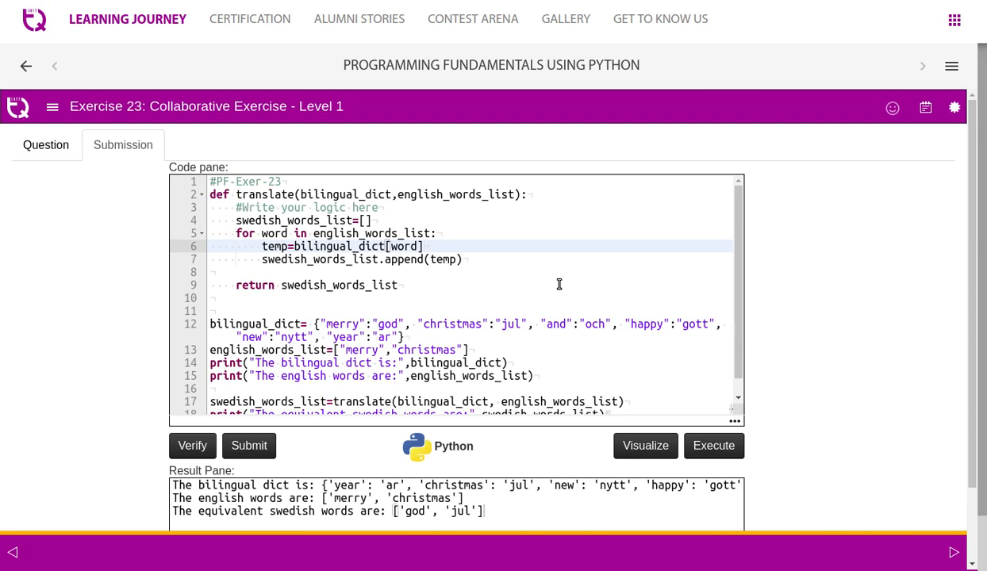
pyautogui.moveTo(508, 240)
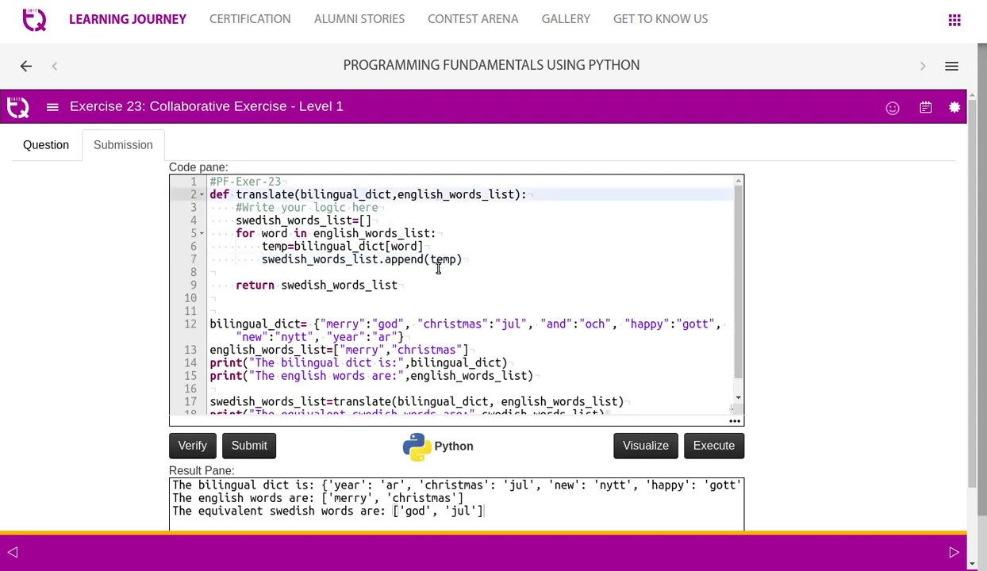
pyautogui.click(238, 298)
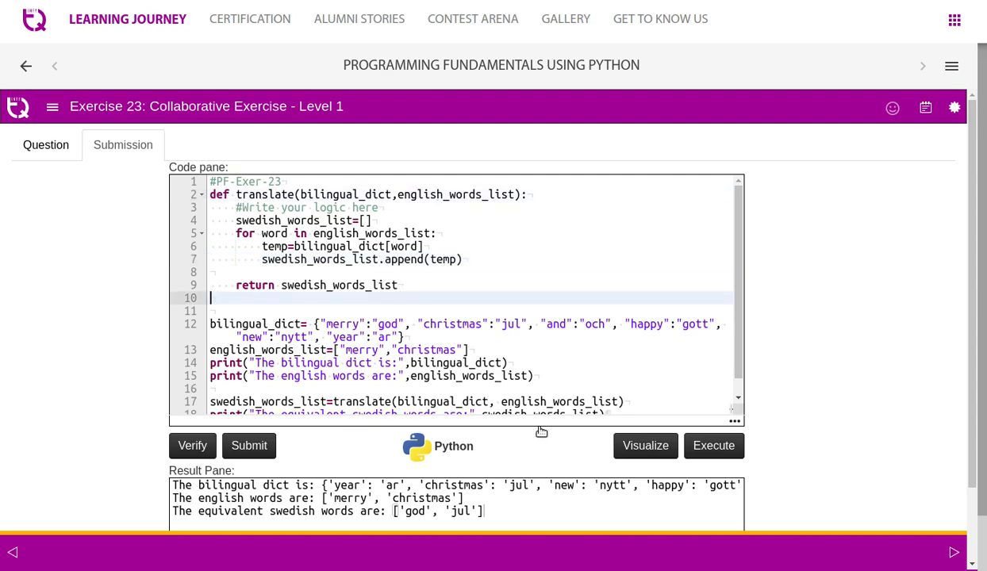
# - Execute translate() again for ['god', 'jul'] and launch the visualizer at step 1 of 18
pyautogui.click(712, 445)
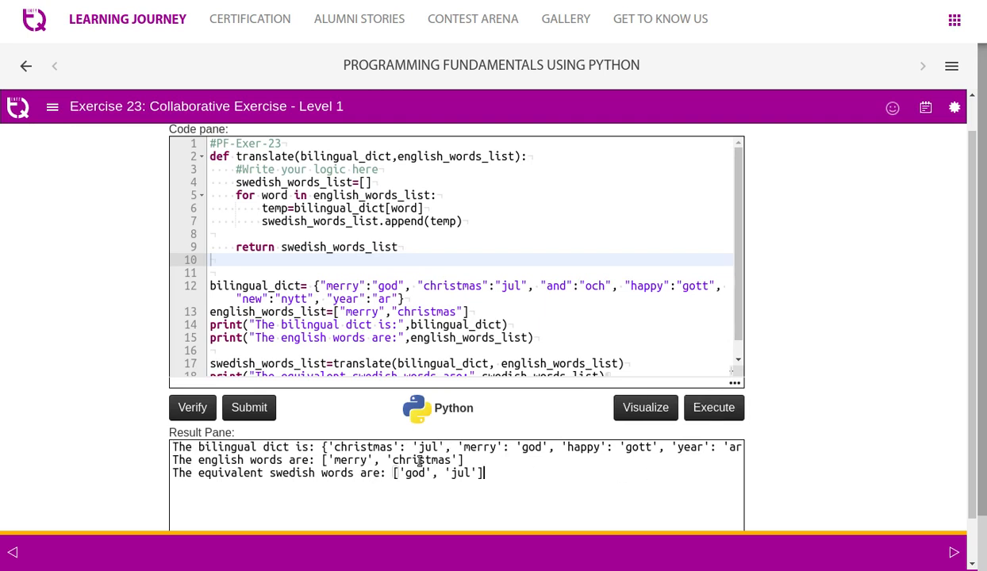
pyautogui.moveTo(307, 485)
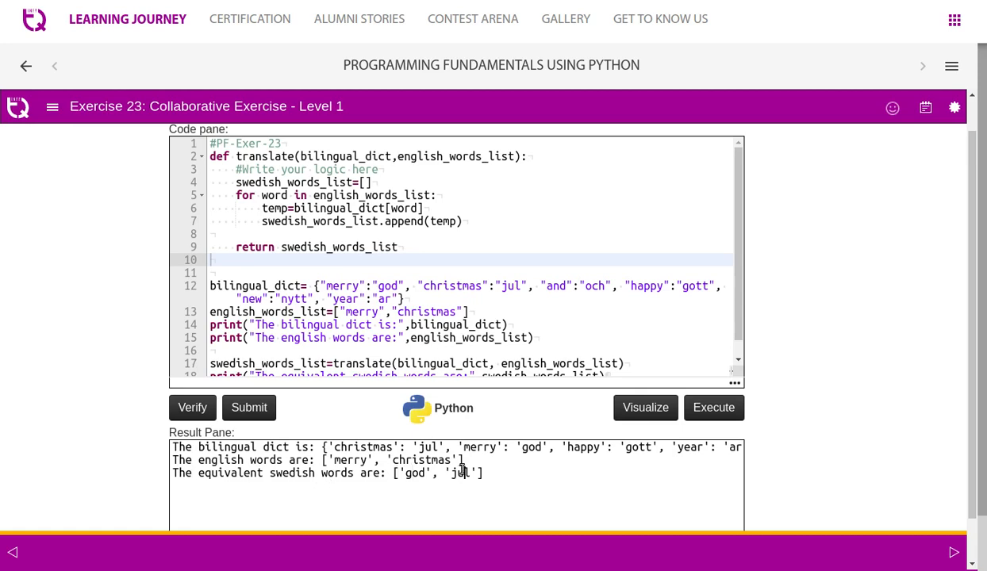
pyautogui.click(645, 407)
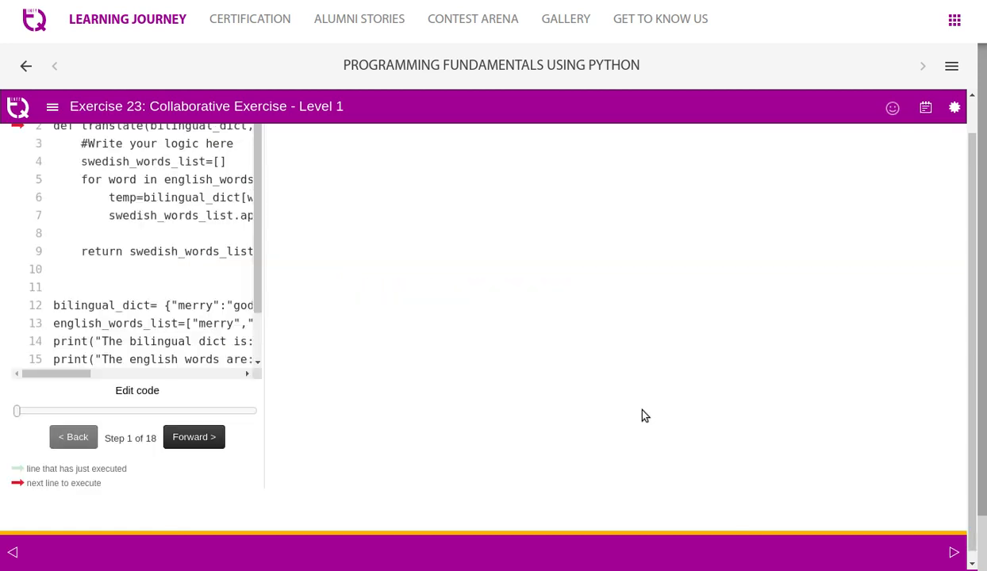
# - Step forward to step 10, past swedish_words_list=[] and into the loop with word "merry"
pyautogui.click(194, 437)
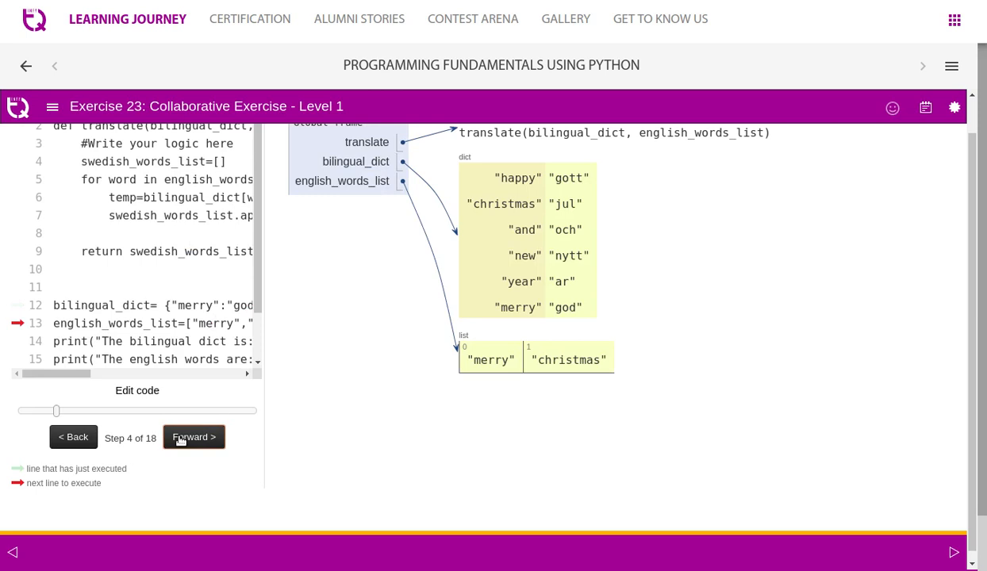
pyautogui.click(194, 437)
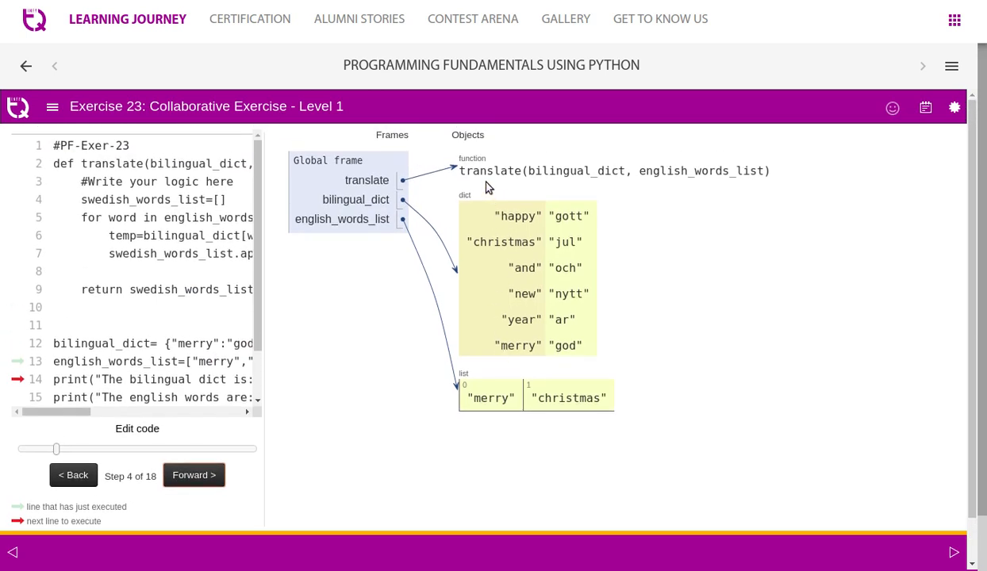
pyautogui.moveTo(495, 209)
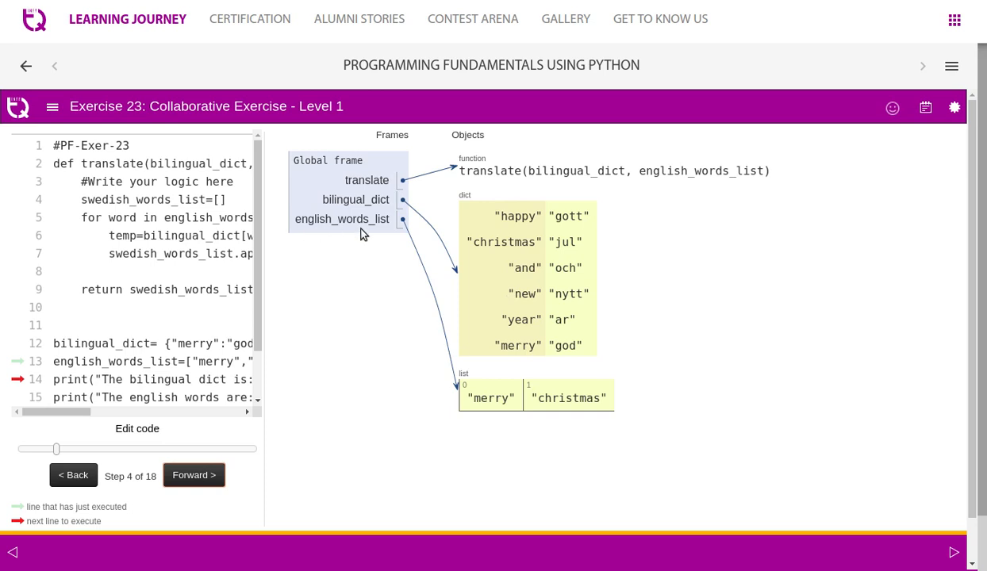
pyautogui.moveTo(502, 402)
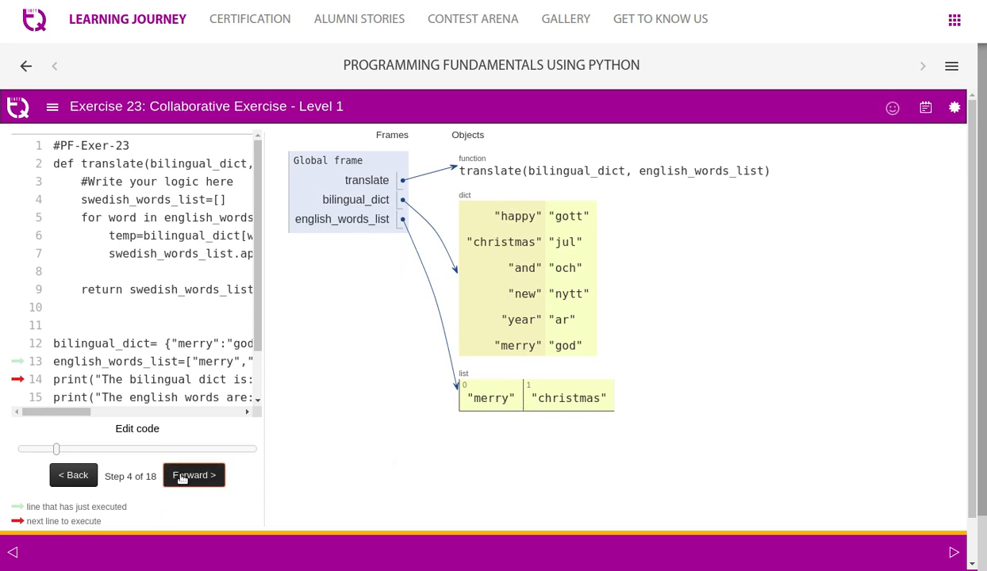
pyautogui.click(192, 475)
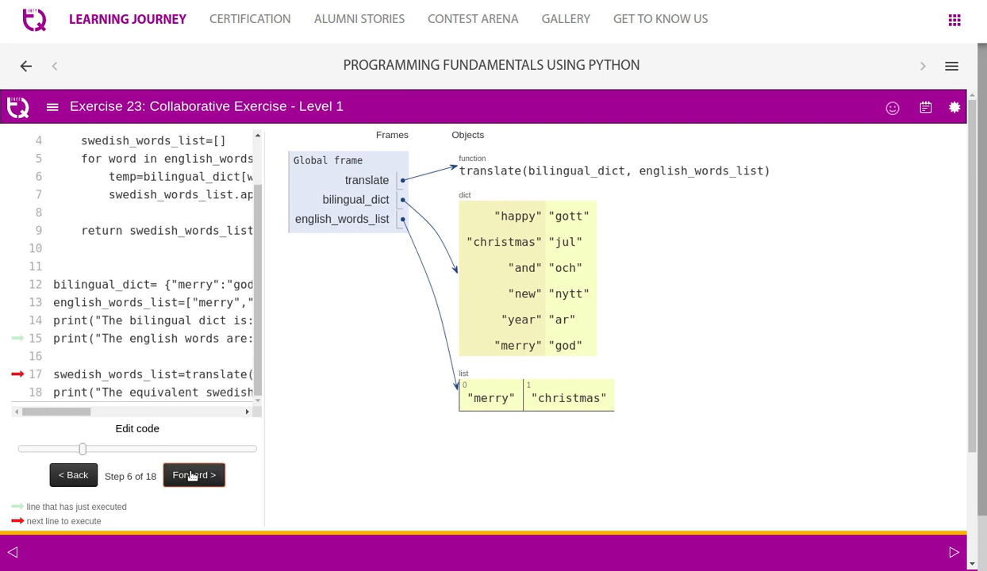
pyautogui.click(194, 474)
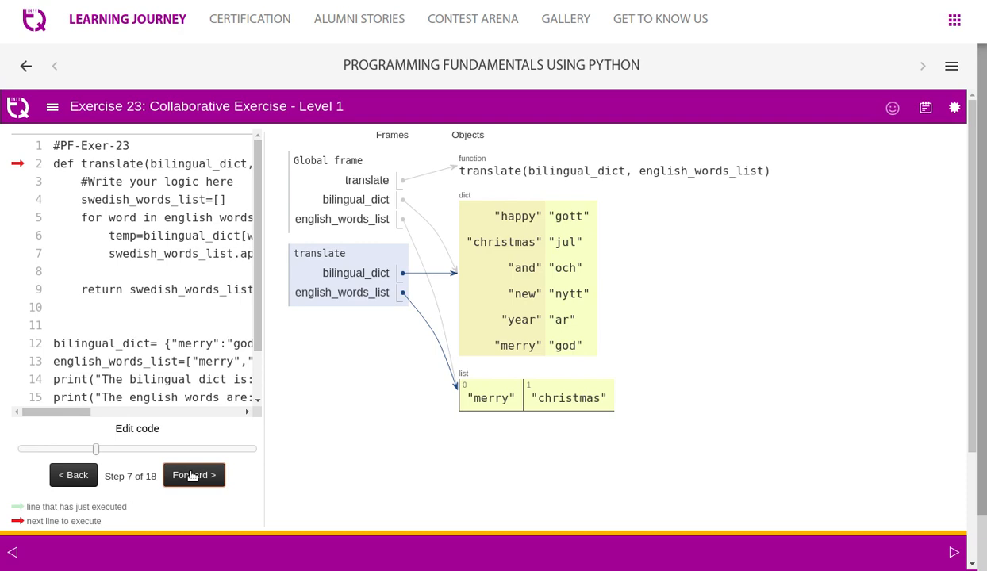
pyautogui.click(194, 475)
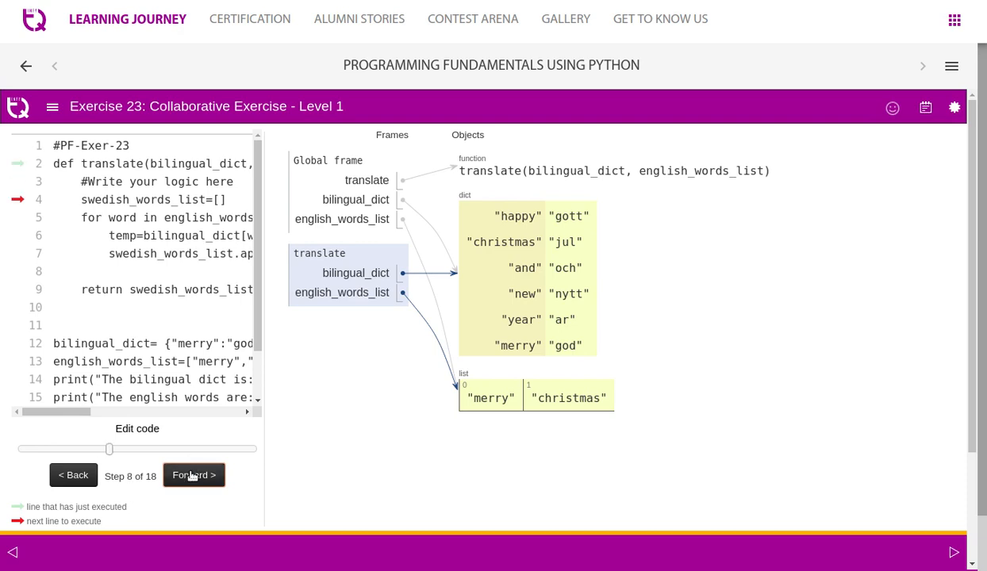
pyautogui.click(193, 475)
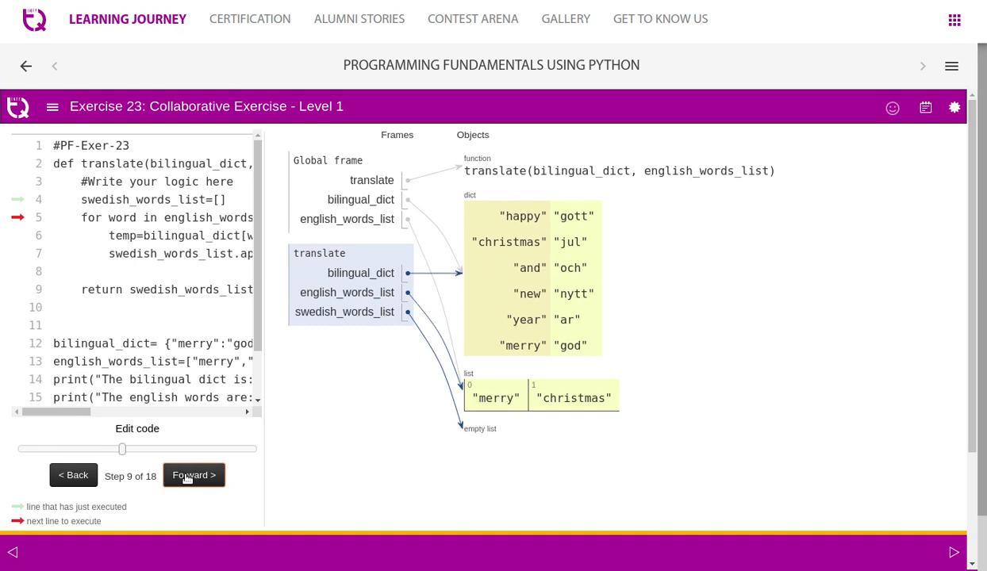
pyautogui.click(194, 474)
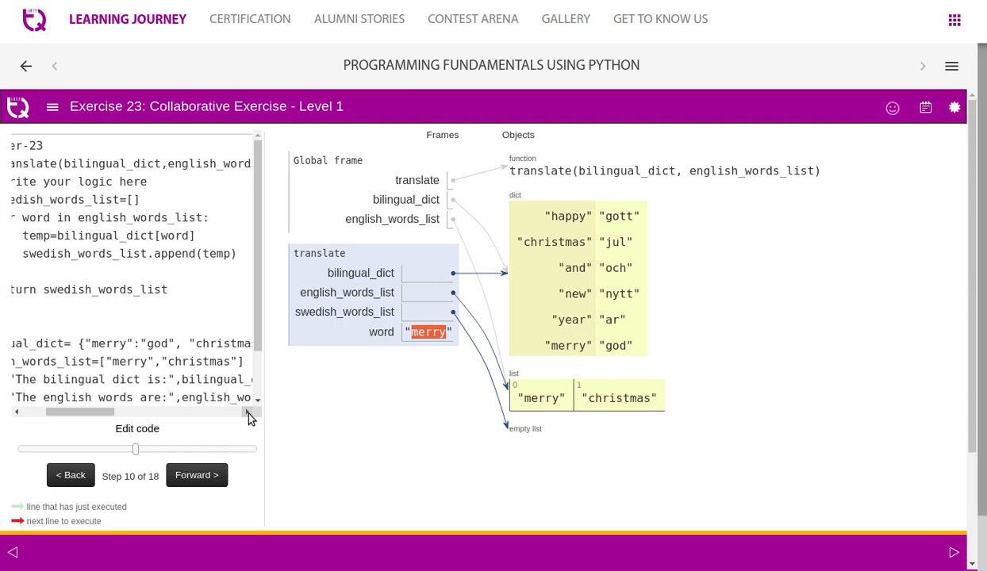
pyautogui.moveTo(242, 269)
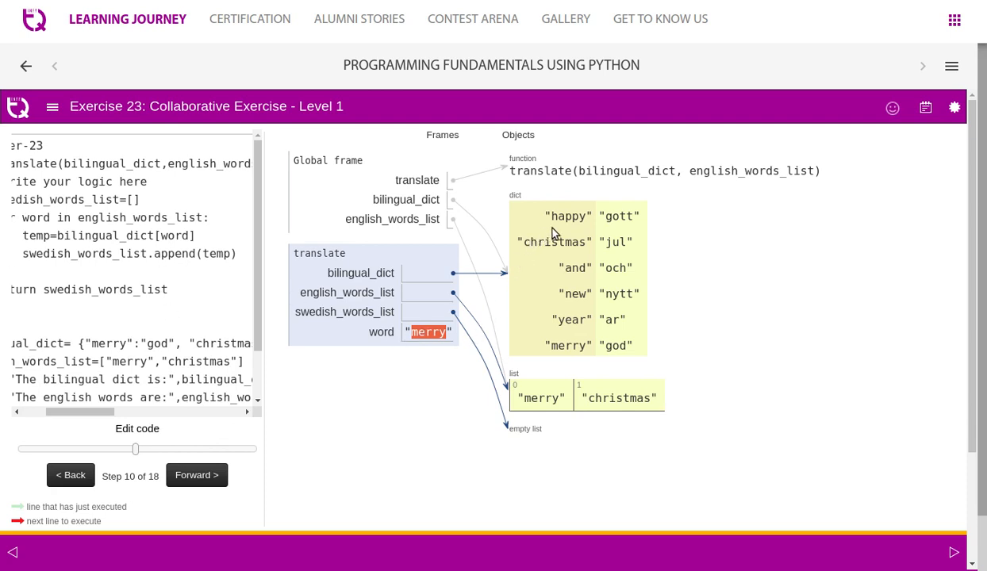
pyautogui.moveTo(567, 345)
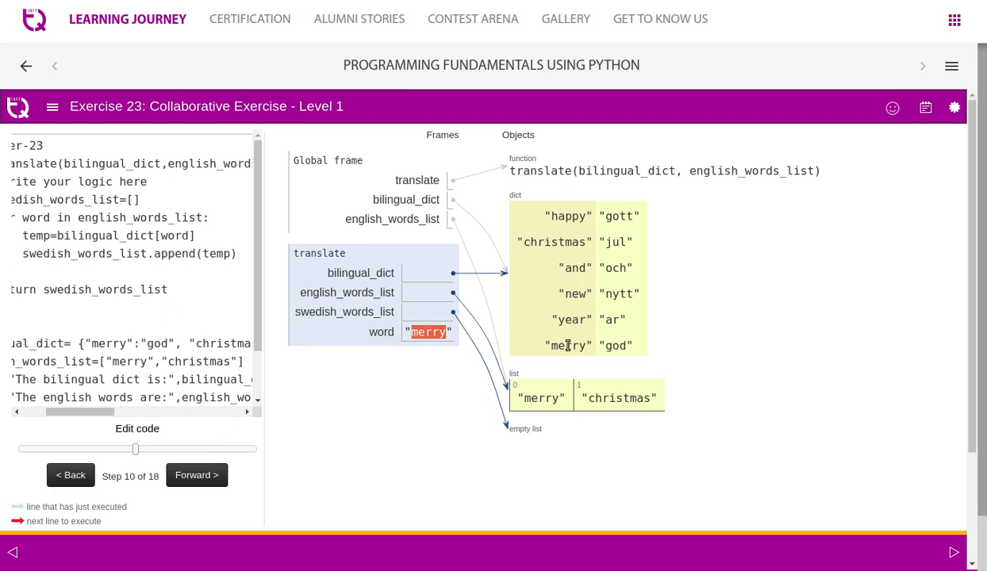
# - Step through the first pass: temp becomes "god", gets appended, and word becomes "christmas"
pyautogui.click(196, 474)
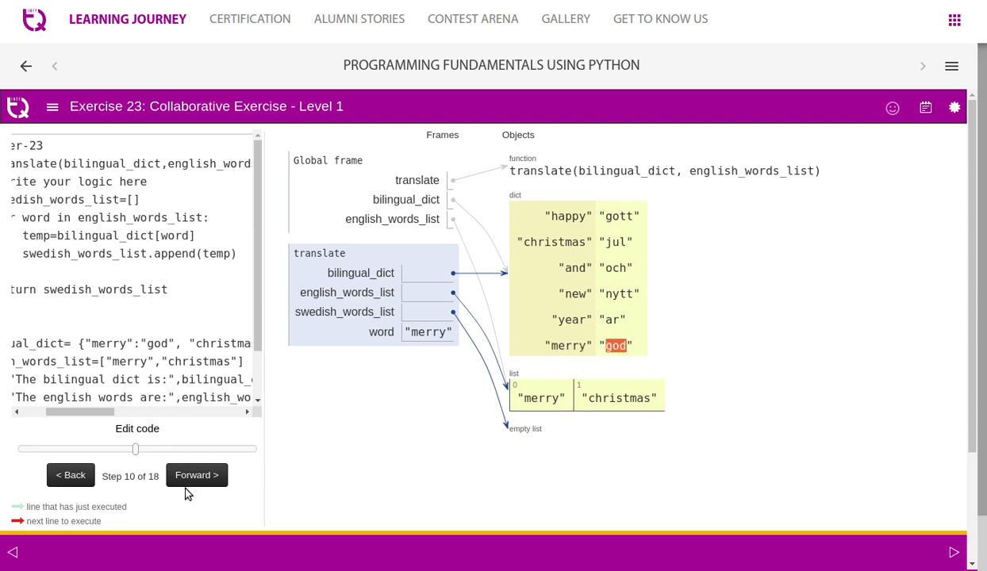
pyautogui.click(197, 475)
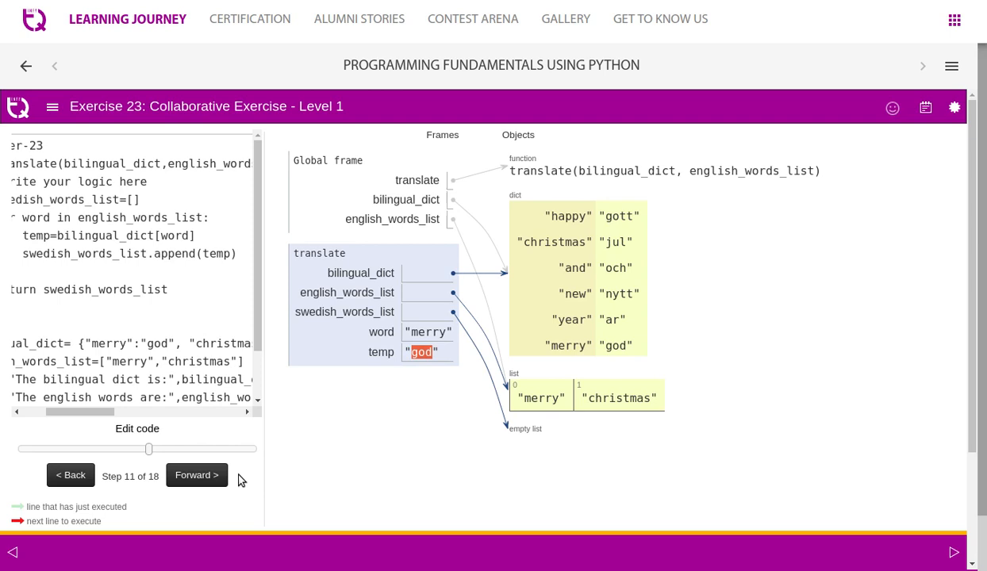
pyautogui.click(196, 475)
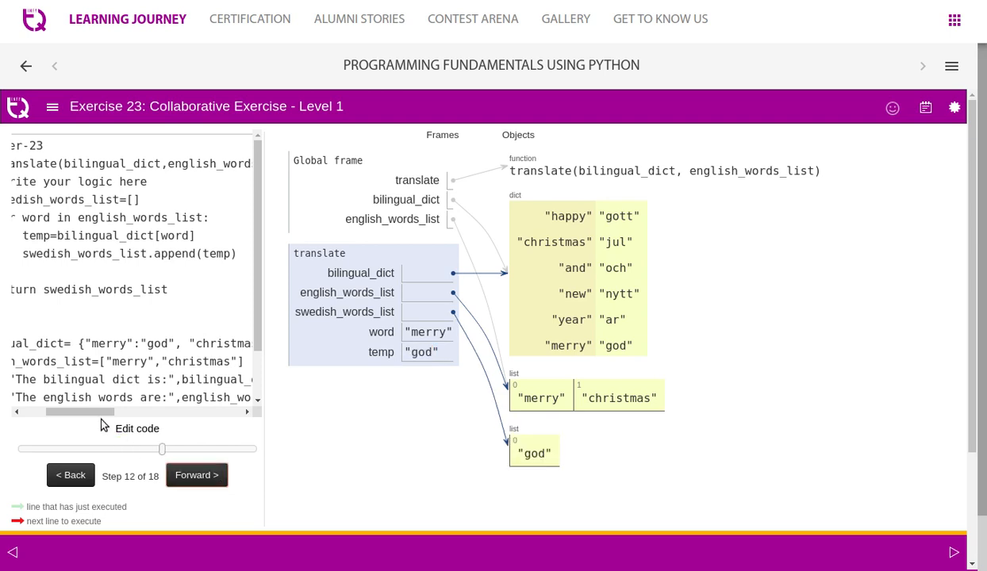
pyautogui.moveTo(197, 475)
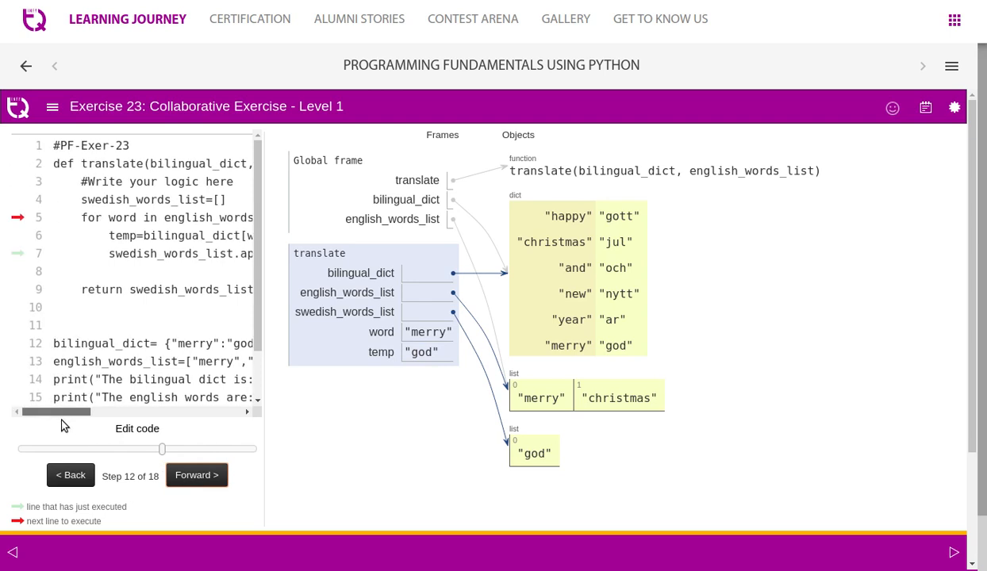
pyautogui.click(196, 475)
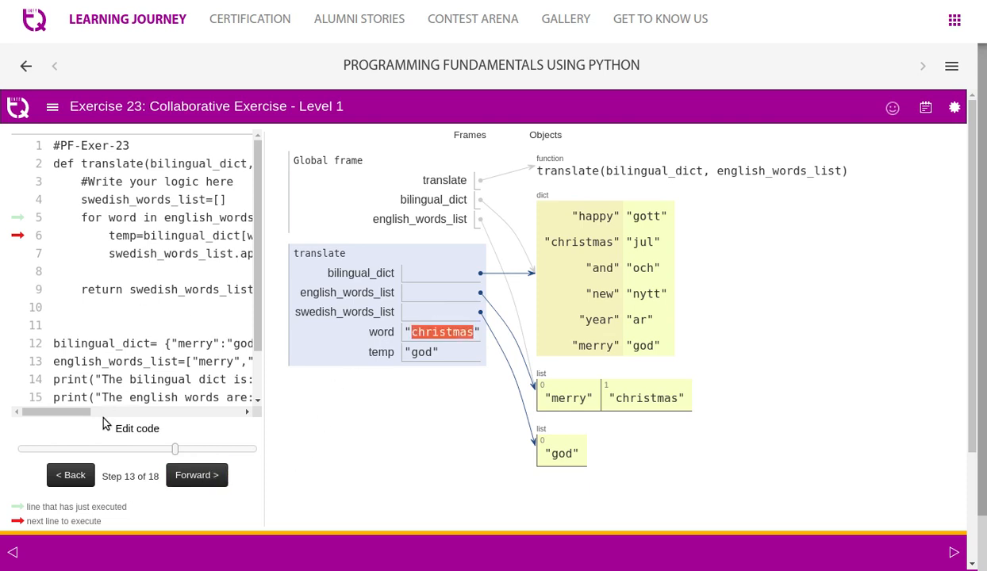
# - Step through the second pass: temp becomes "jul", gets appended, reaching step 16 of 18
pyautogui.hscroll(3)
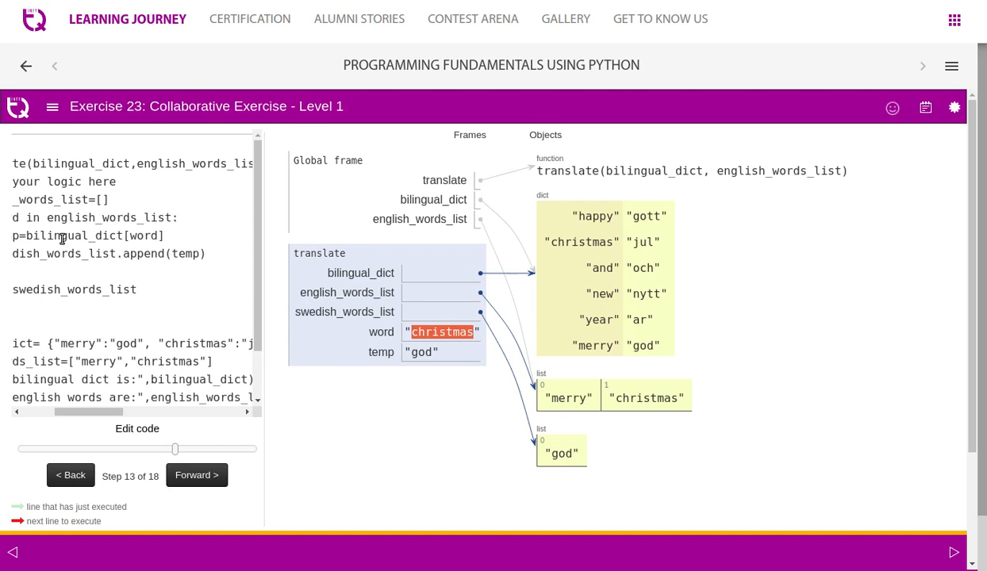
pyautogui.moveTo(760, 248)
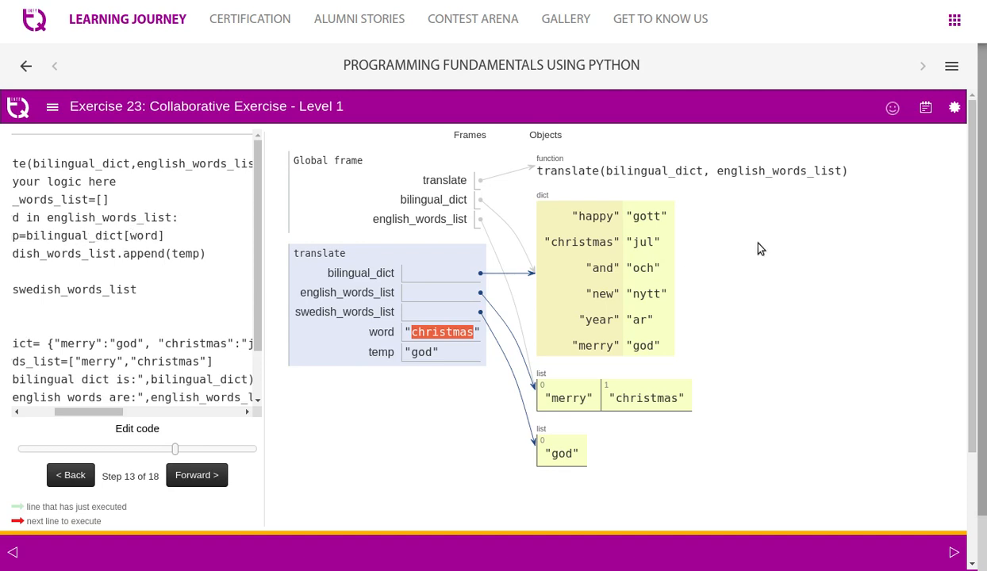
pyautogui.moveTo(585, 244)
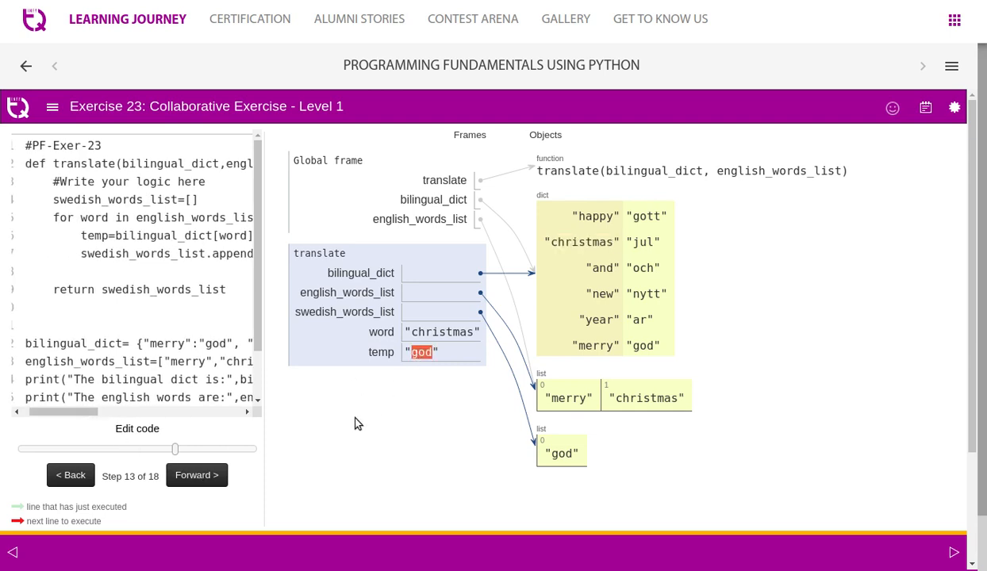
pyautogui.click(197, 475)
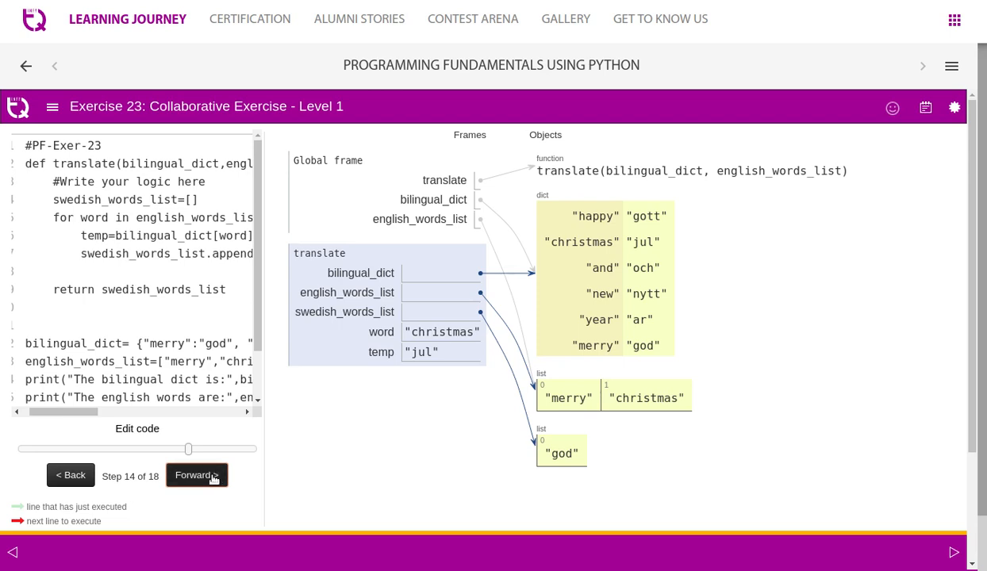
pyautogui.click(195, 475)
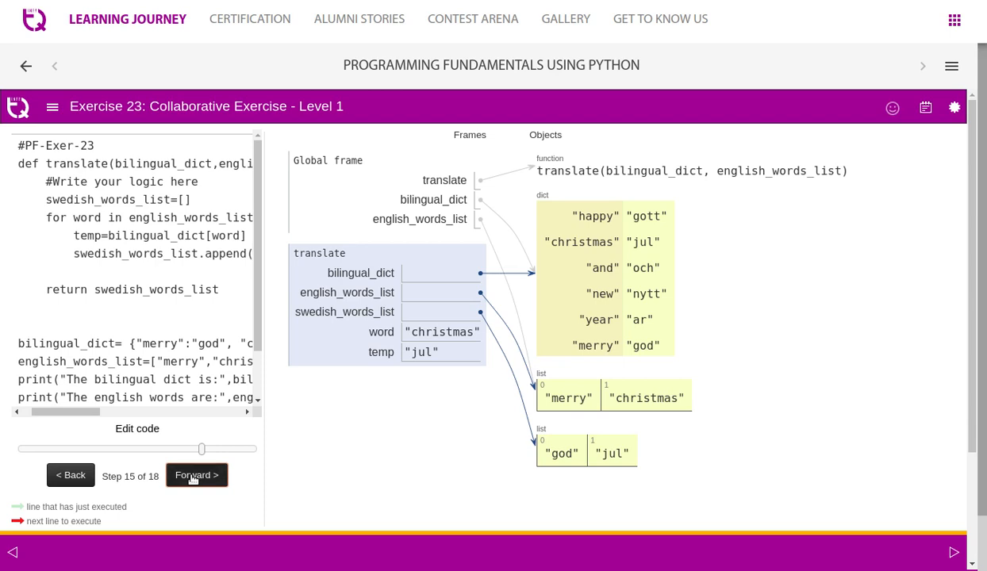
pyautogui.click(196, 474)
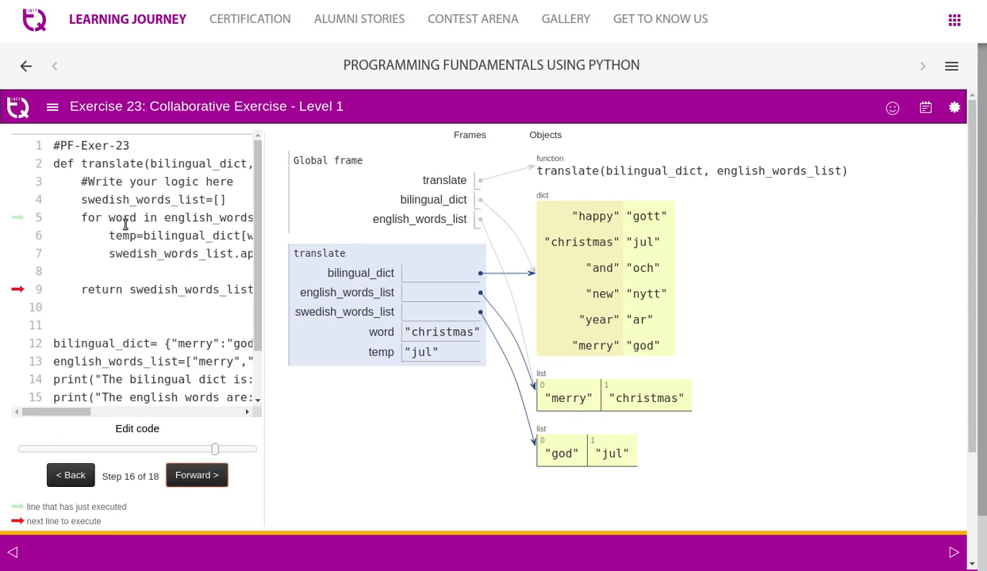
# - Step through translate's return and the final print until the program terminates with ['god', 'jul'], then resume editing
pyautogui.doubleClick(208, 217)
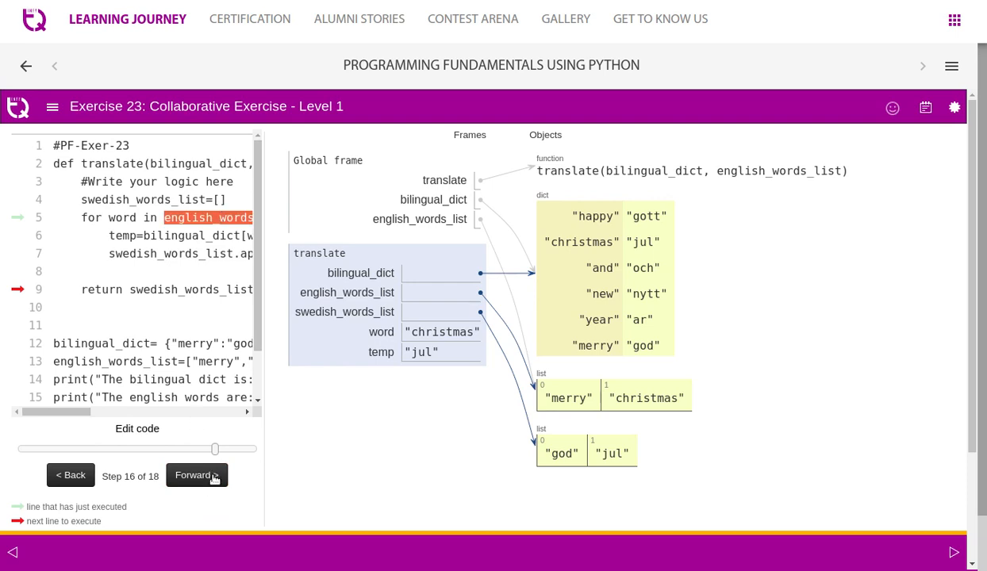
pyautogui.click(196, 474)
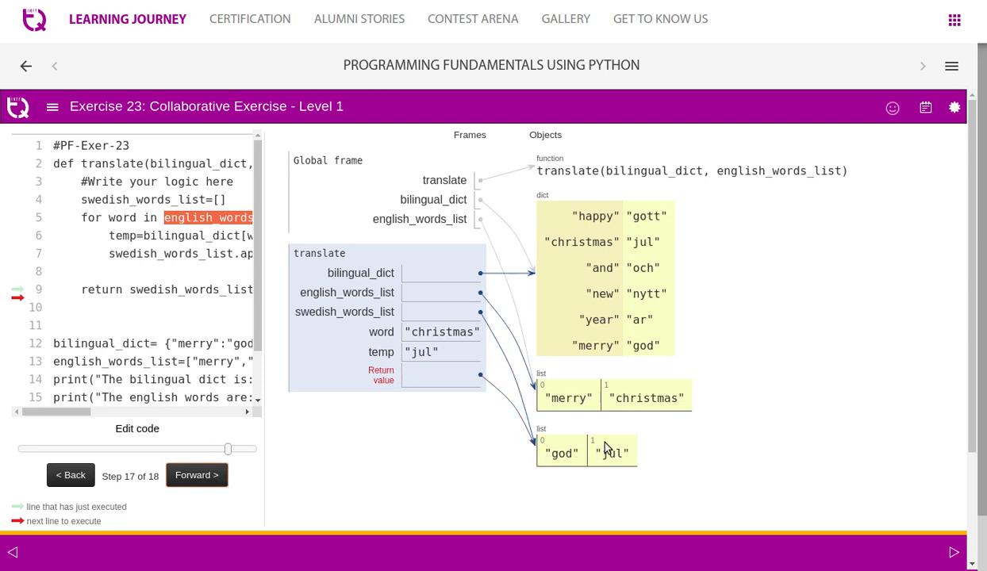
pyautogui.click(196, 474)
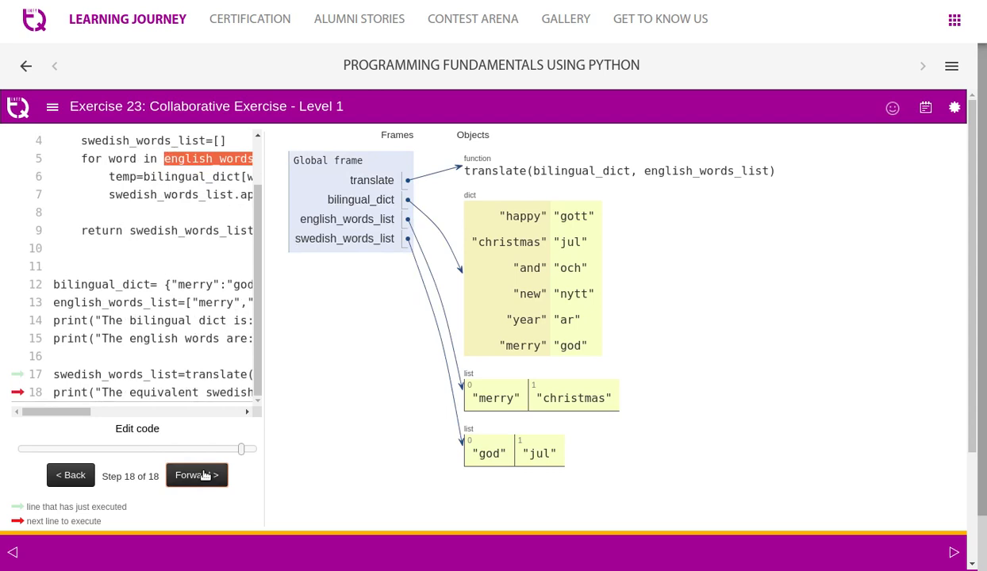
pyautogui.click(196, 474)
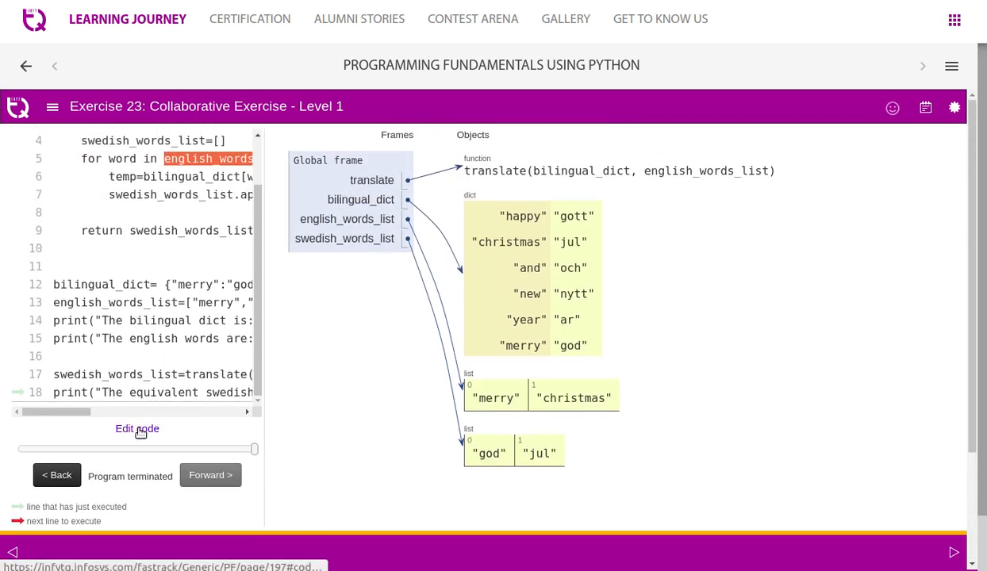
pyautogui.click(136, 429)
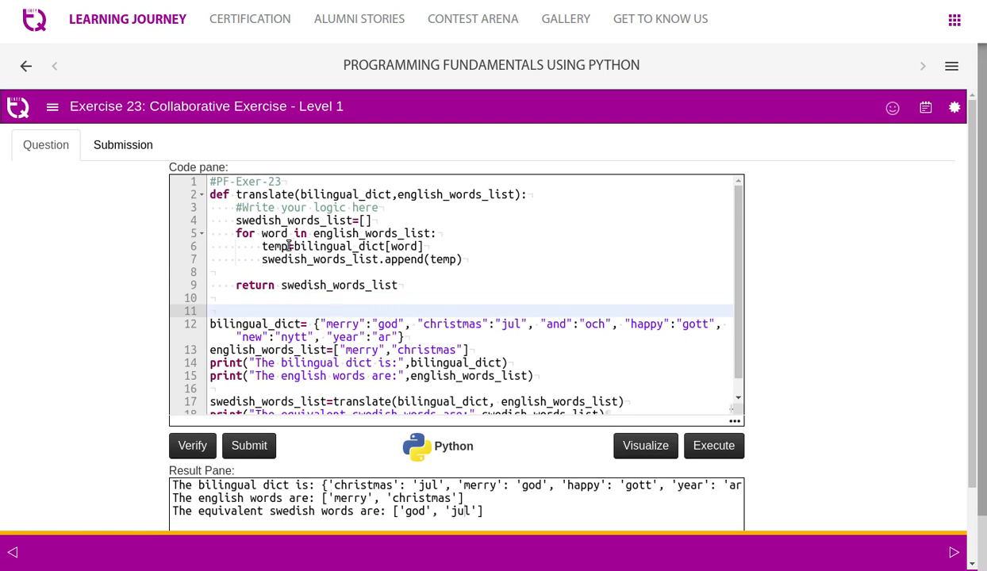
# - Make the loop append bilingual_dict[word] directly, leaving the temp assignment blank after 'temp='
pyautogui.click(291, 246)
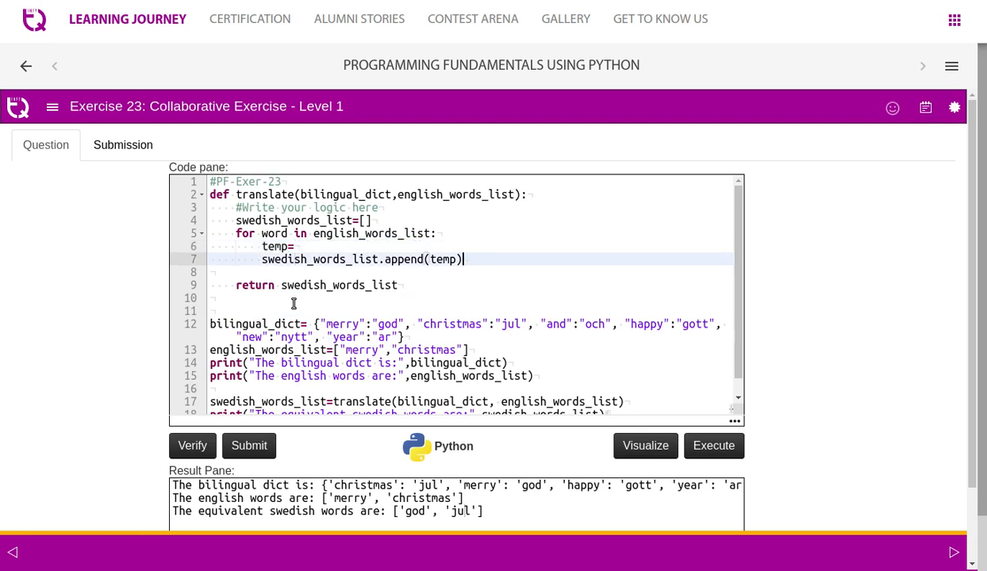
pyautogui.write('bilingual_dict[word]')
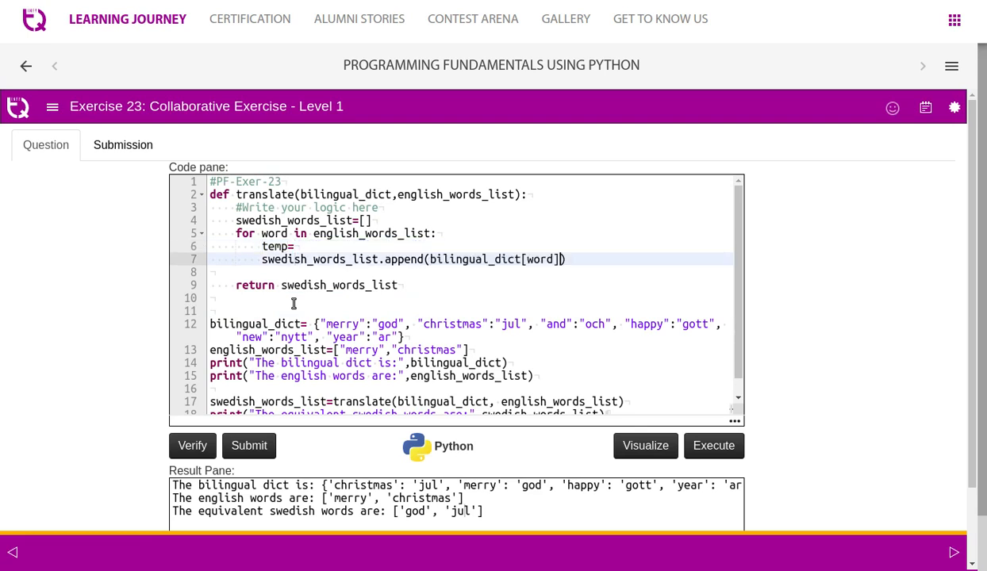